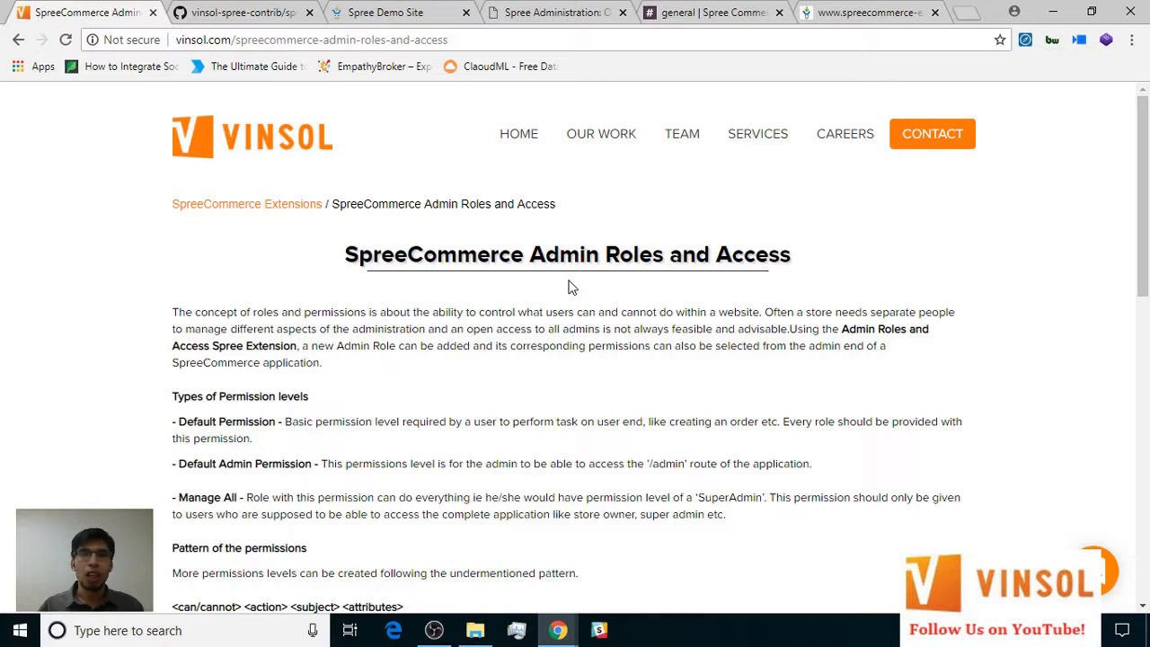
View the spree_admin_roles_and_access README's Demo links and Screenshots sections on GitHub.
click(242, 11)
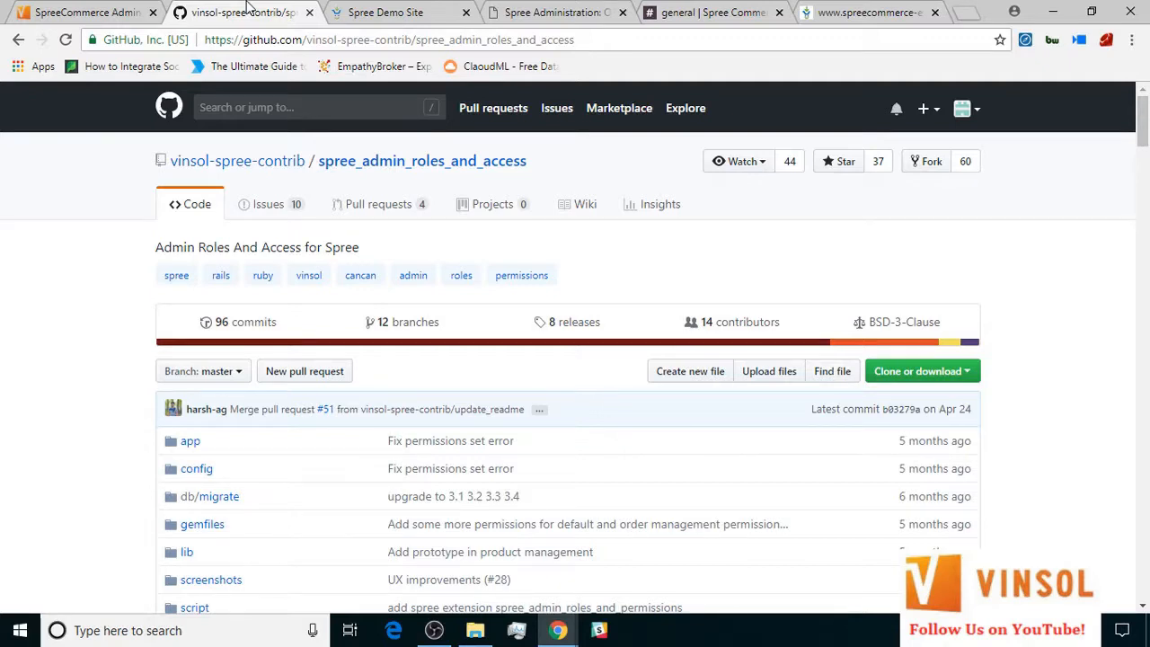
scroll(down, 3)
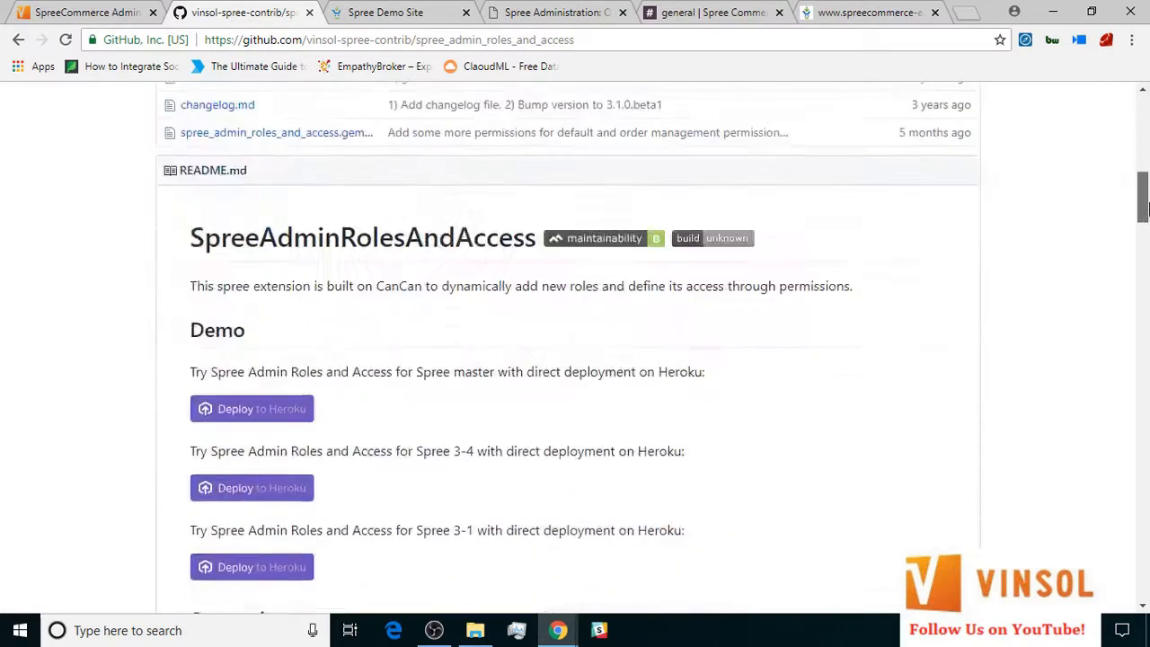
scroll(down, 3)
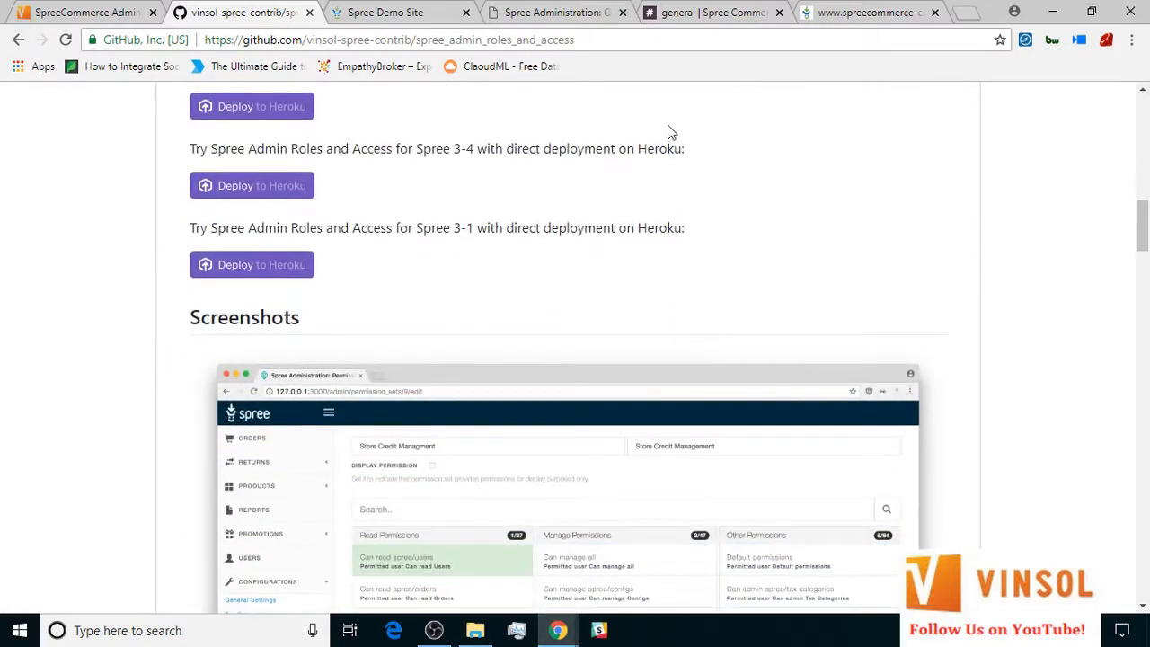
mouse_move(363, 112)
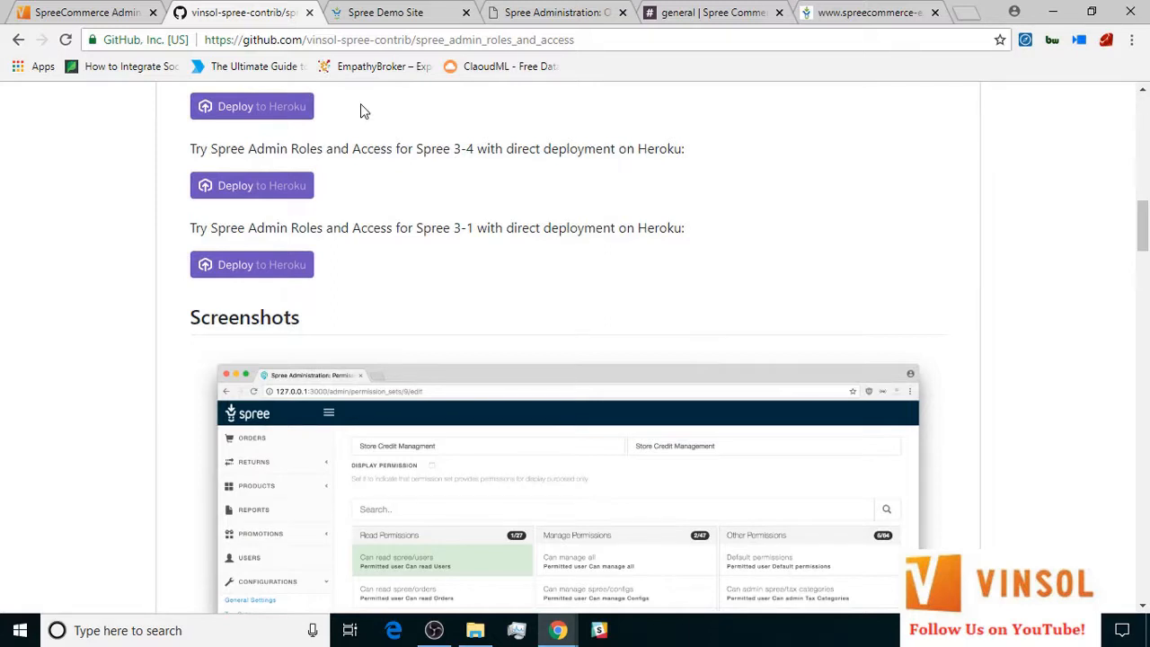
Switch to the Heroku demo's Spree Administration and go to /admin/permissions.
click(554, 11)
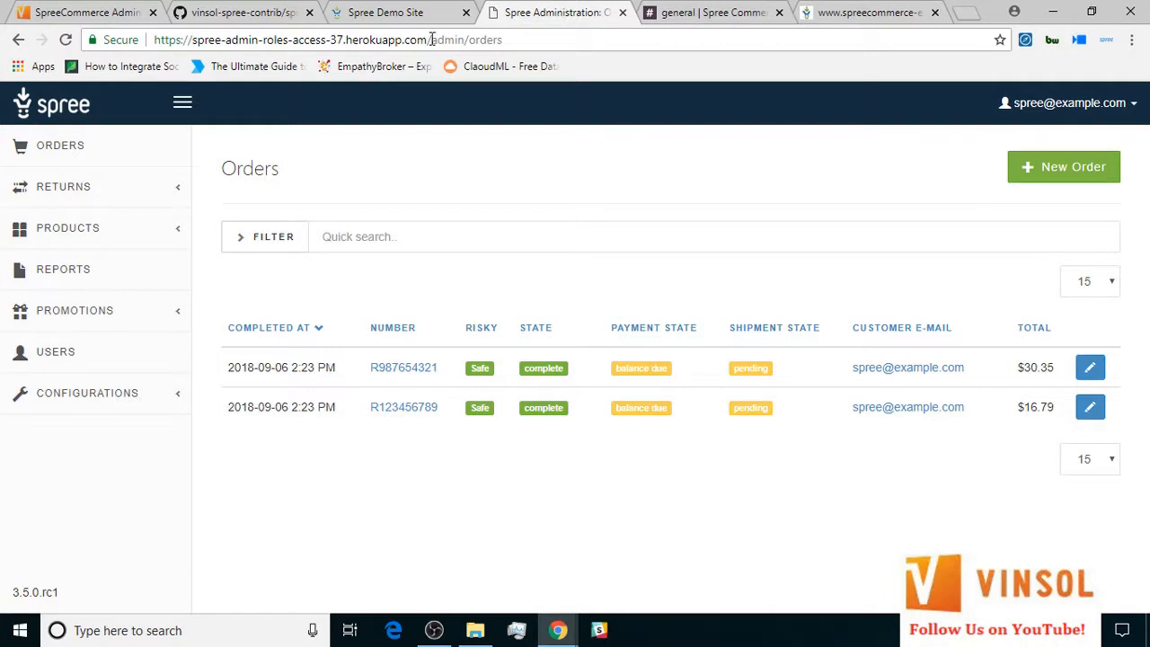
mouse_move(291, 31)
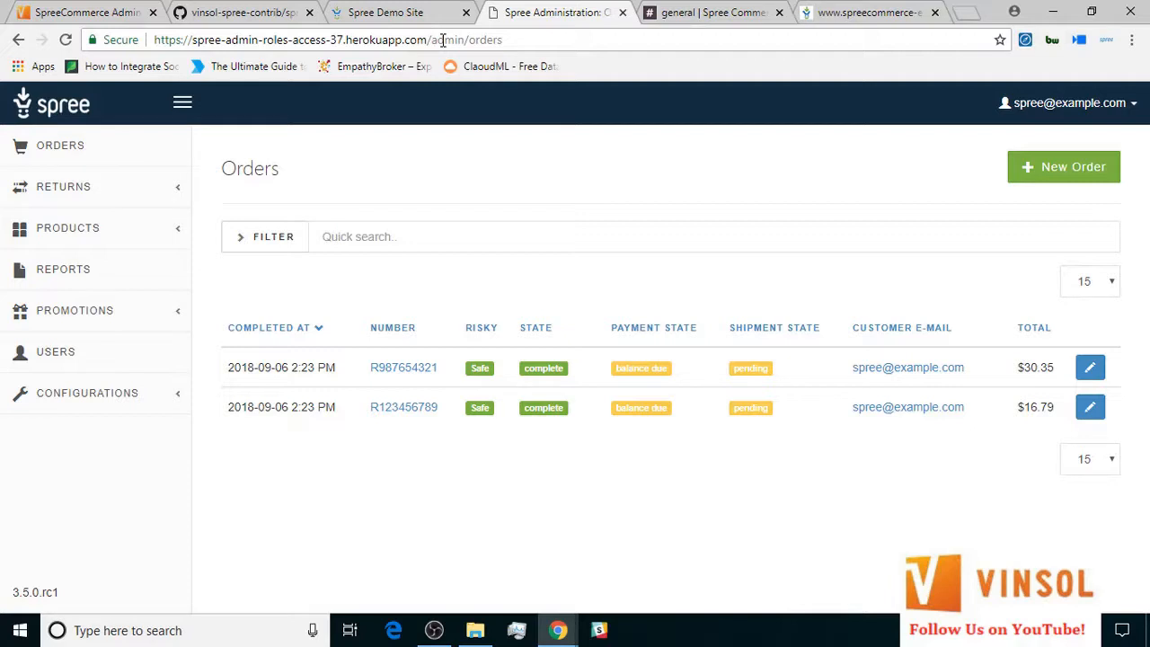
mouse_move(429, 76)
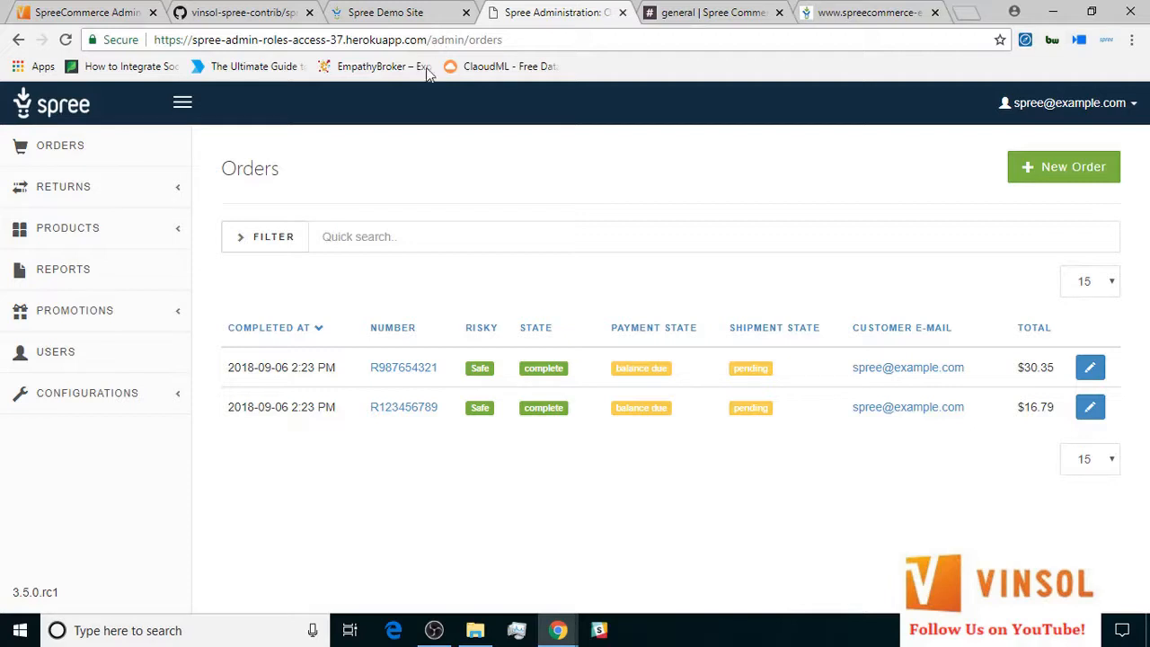
click(87, 392)
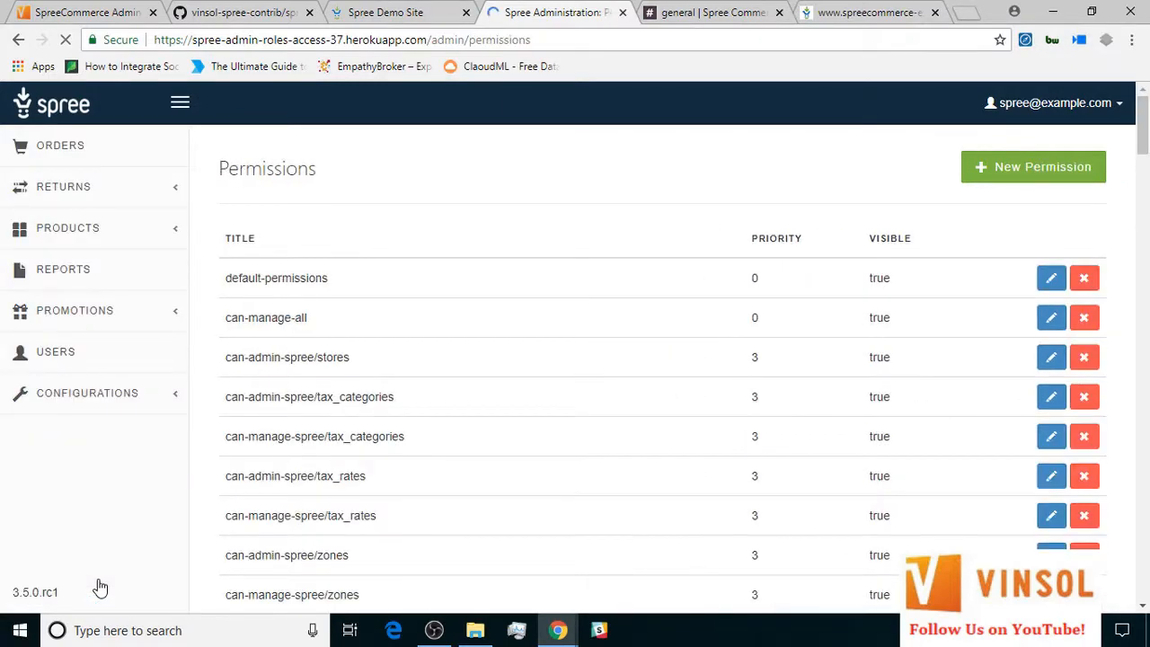
Expand the Configurations sidebar to show Roles, Permissions and Permission Sets.
click(86, 391)
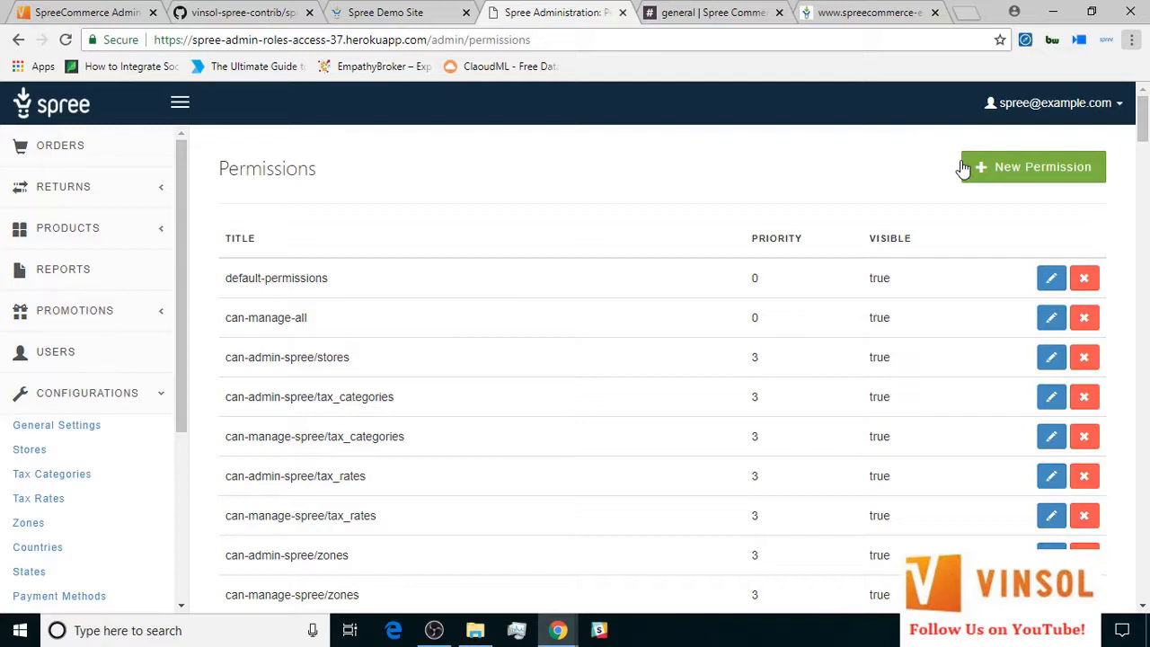
scroll(down, 3)
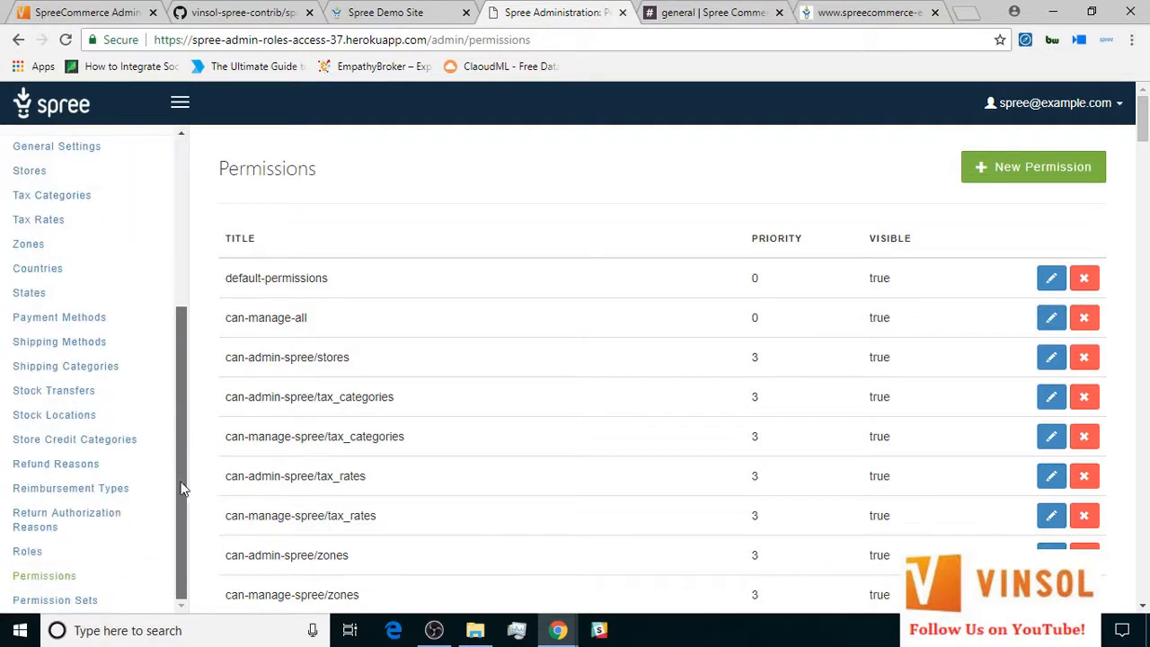
click(54, 600)
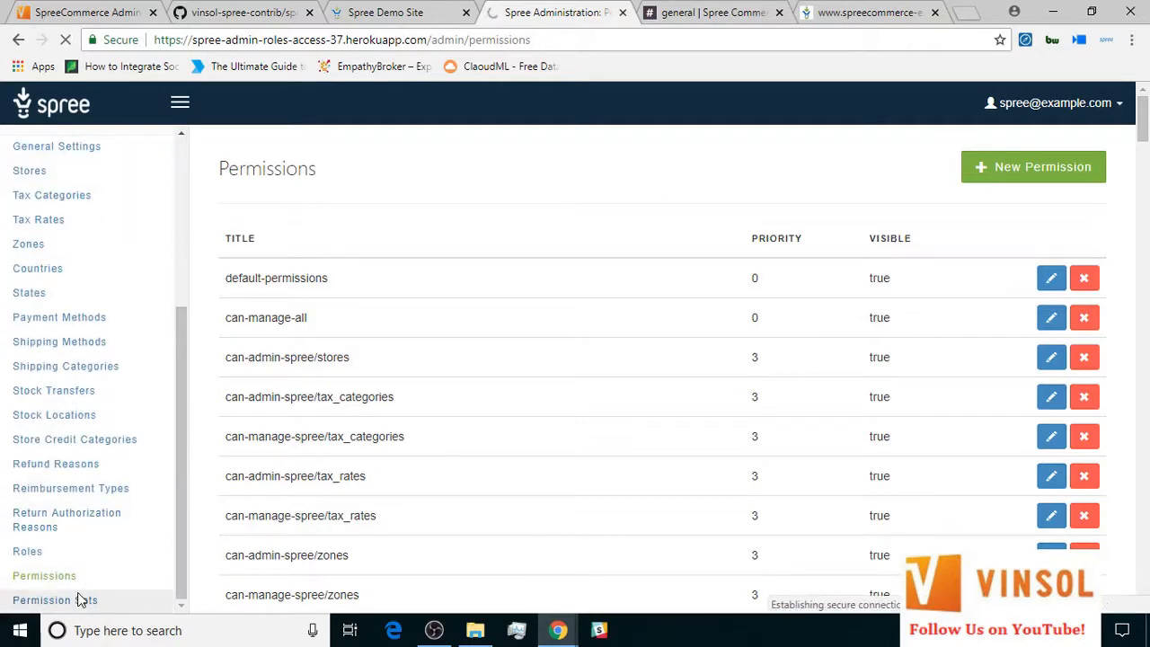
Show the Permission Sets list with Users Display, Users Manage and Product Management.
click(54, 600)
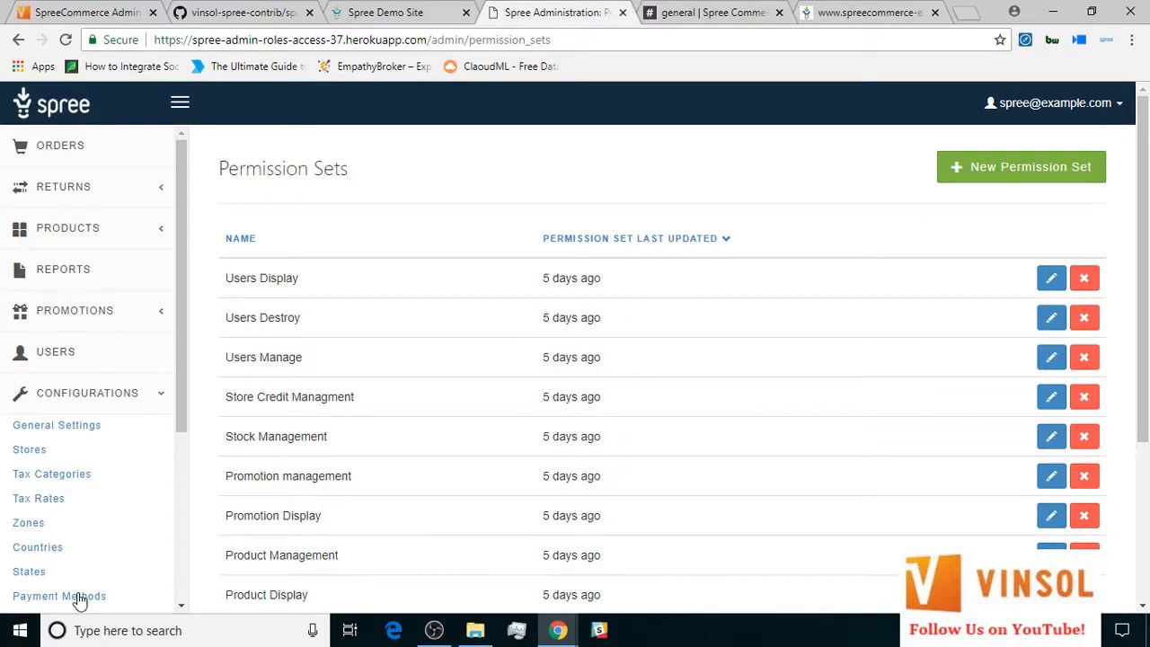
mouse_move(440, 449)
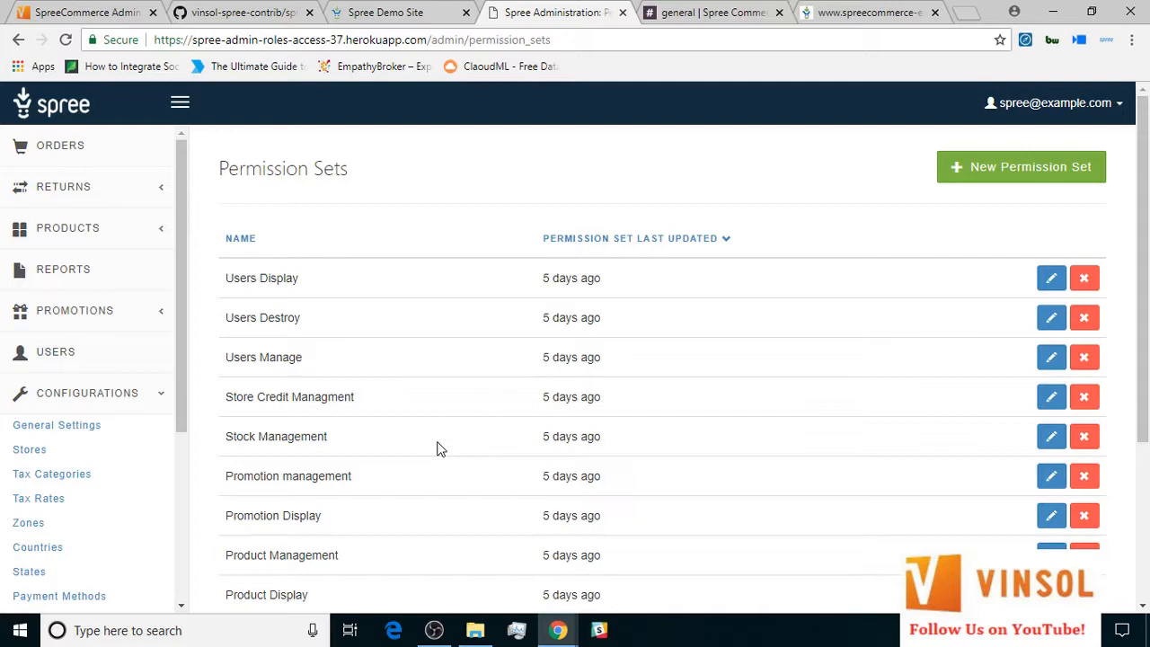
mouse_move(861, 194)
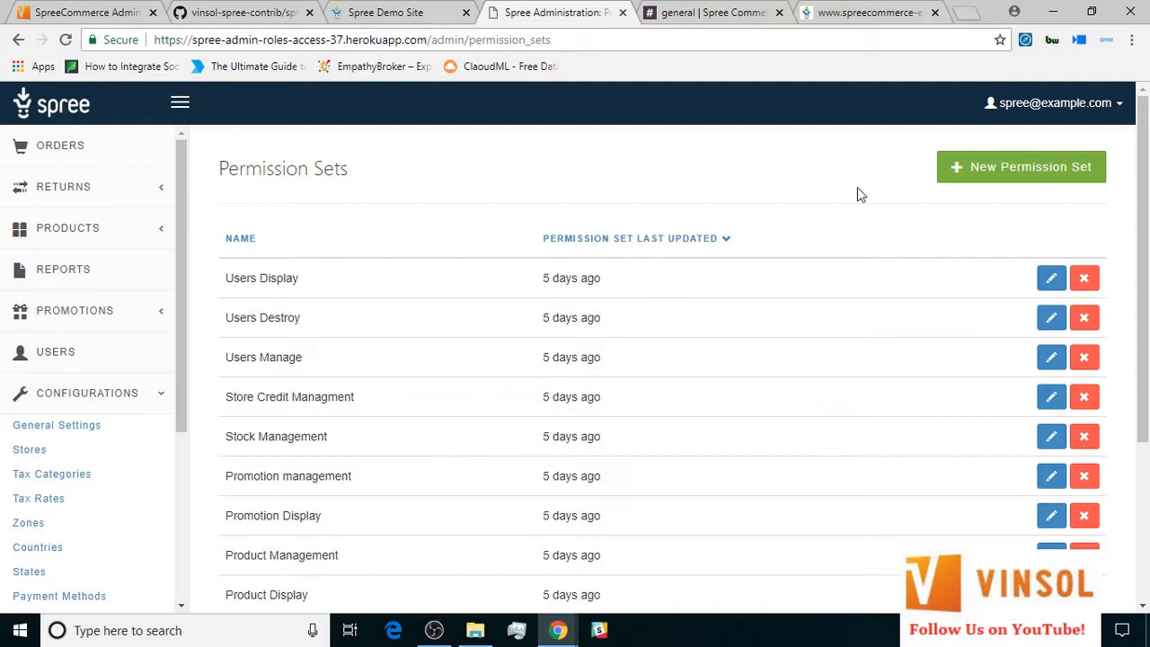
mouse_move(934, 179)
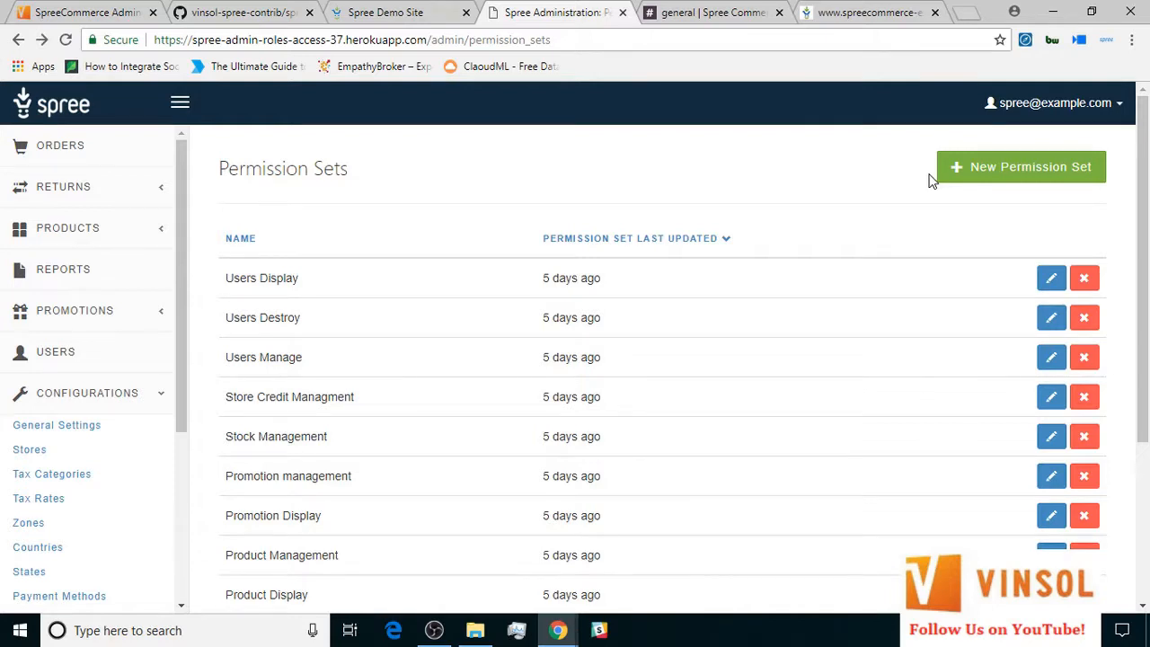
mouse_move(183, 345)
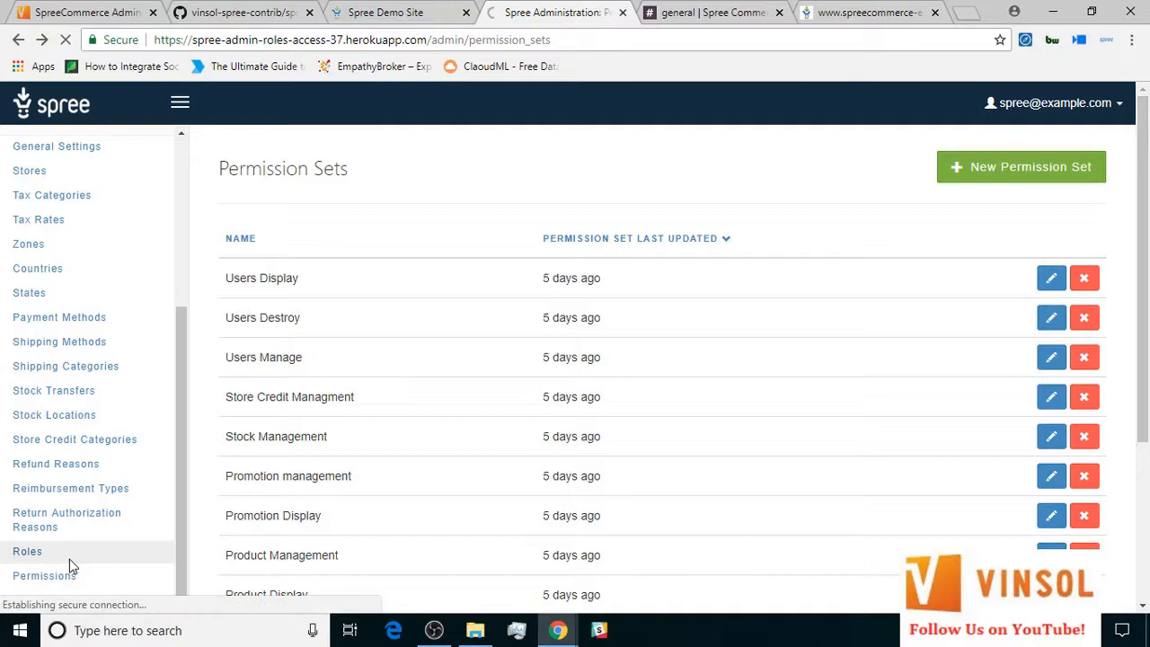
Show the Roles list with user, default, admin, Product Manager and Promotion Manager.
click(27, 550)
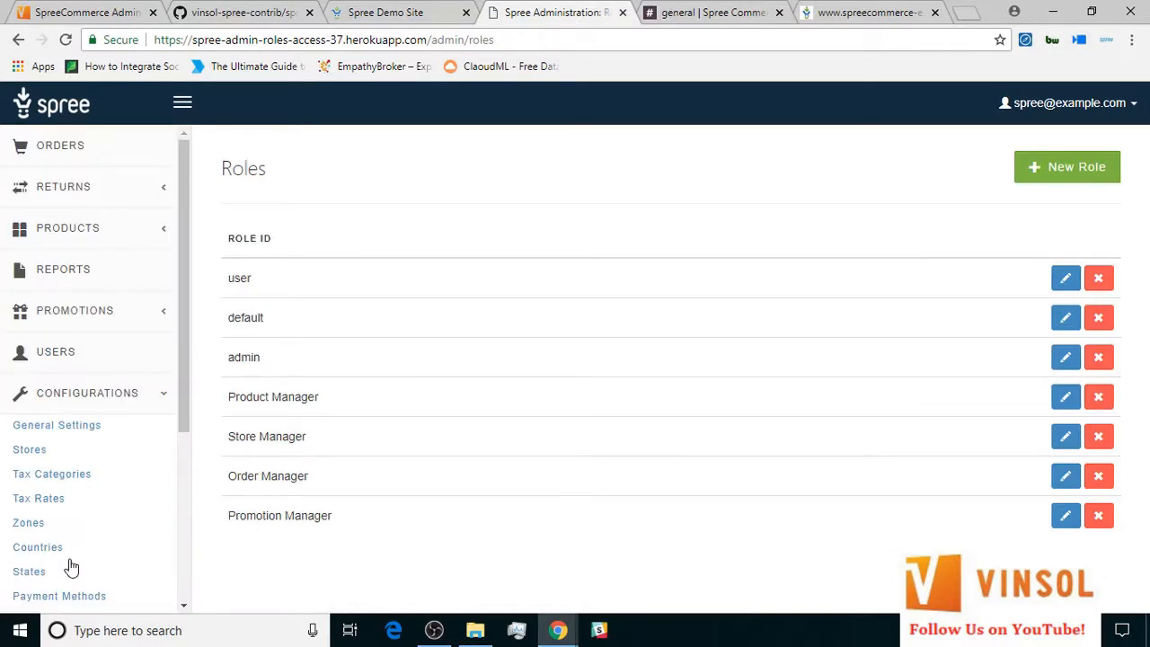
mouse_move(466, 221)
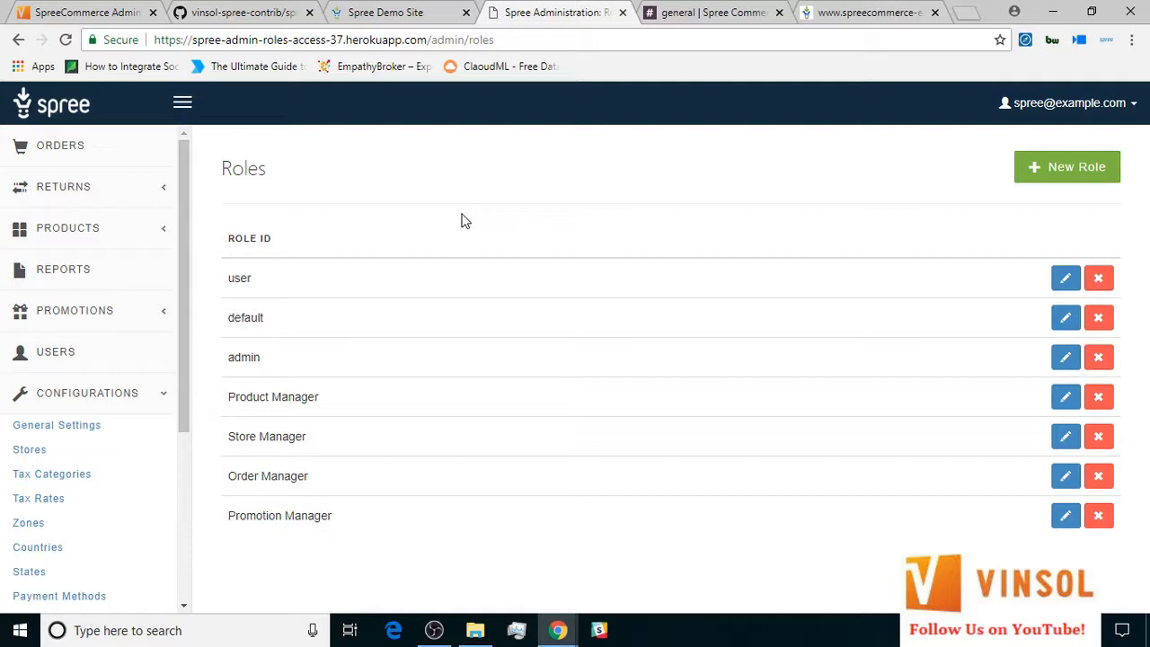
mouse_move(298, 287)
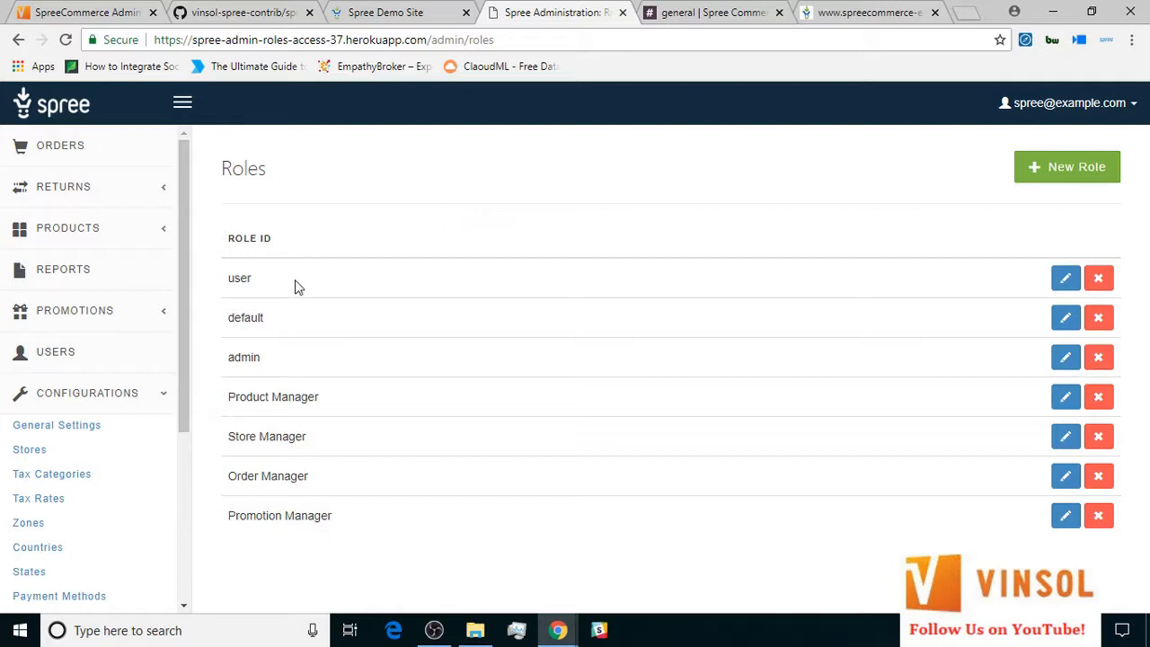
mouse_move(286, 357)
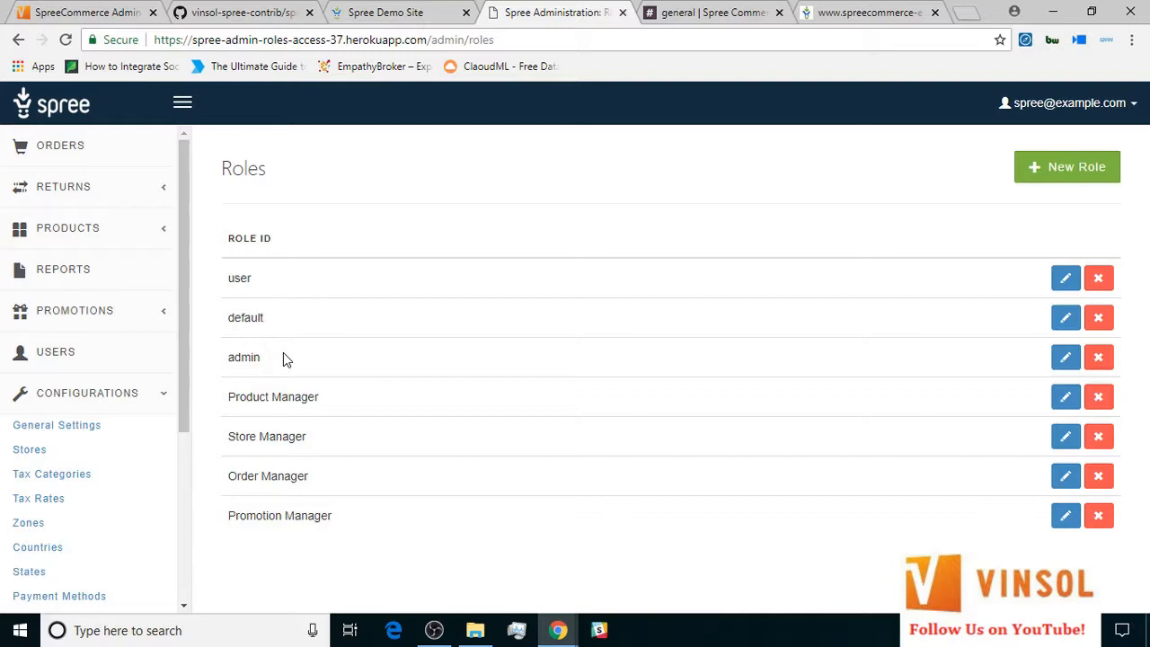
mouse_move(330, 397)
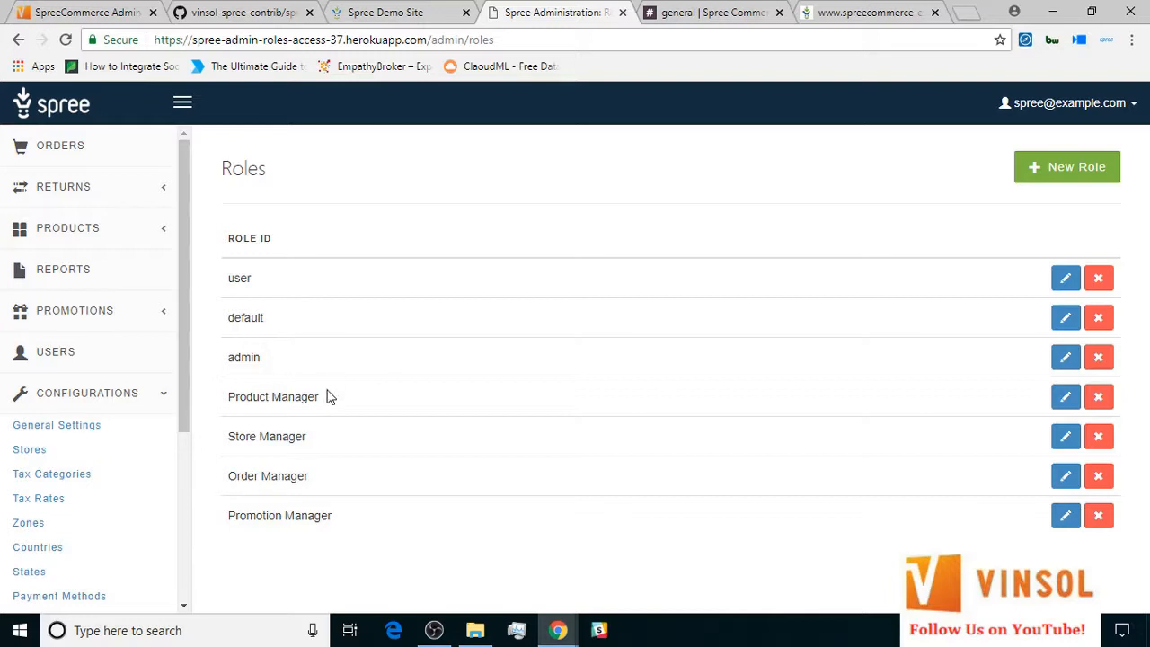
mouse_move(322, 478)
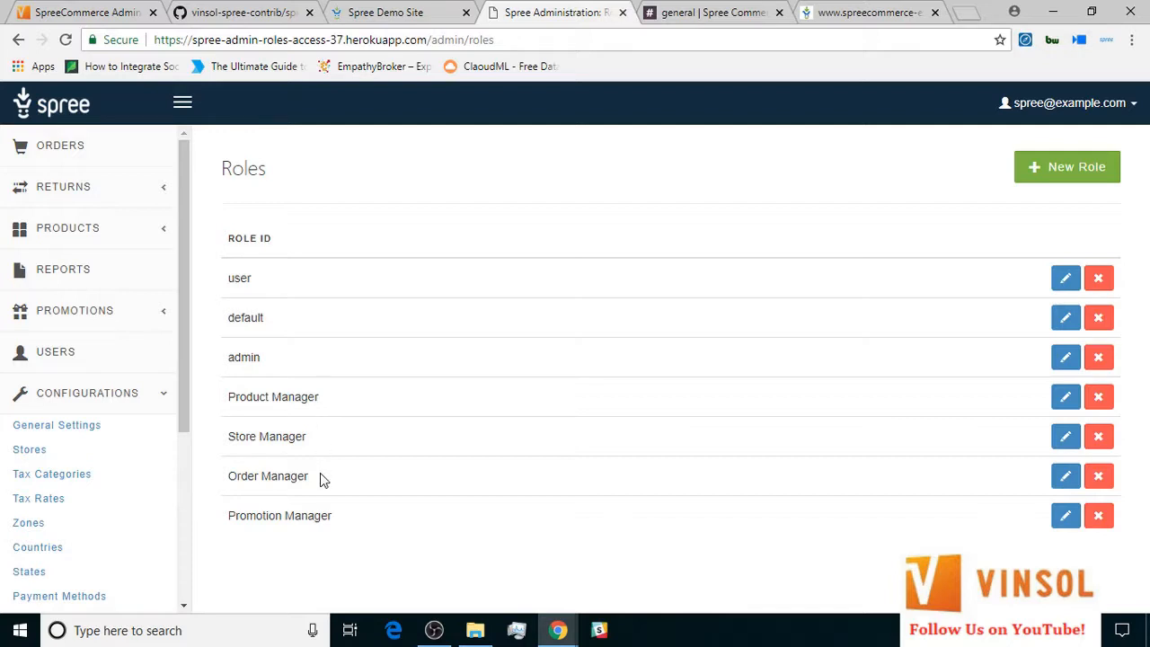
mouse_move(345, 527)
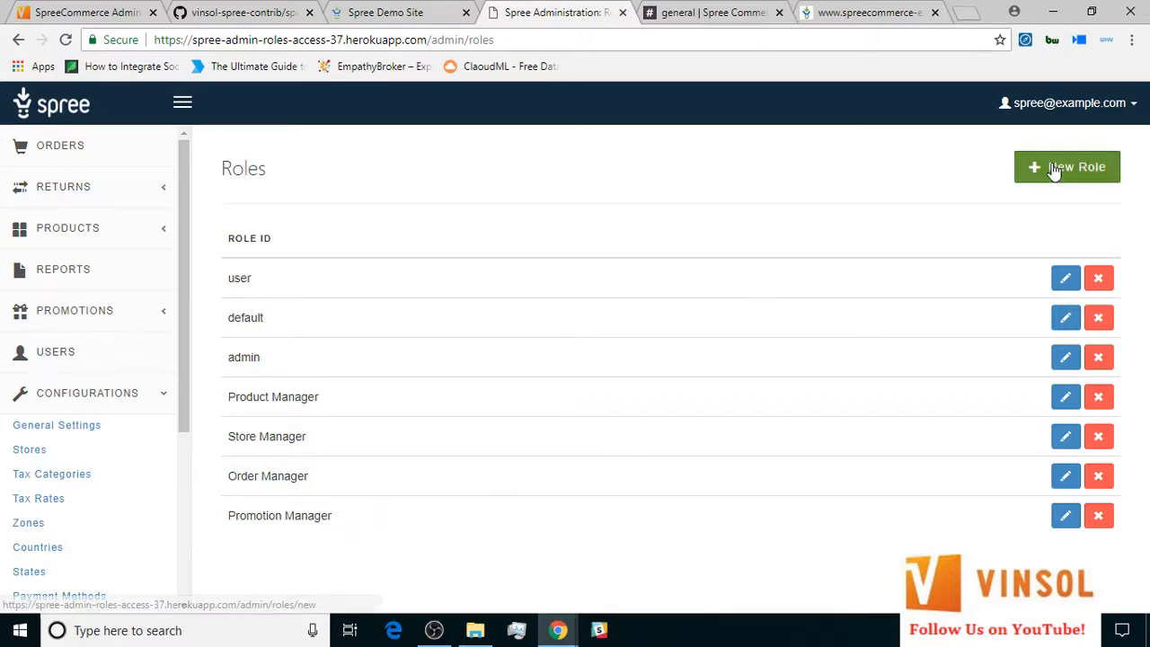
Start a new role named 'Stocks Manager' and mark it Admin Accessible.
click(1067, 167)
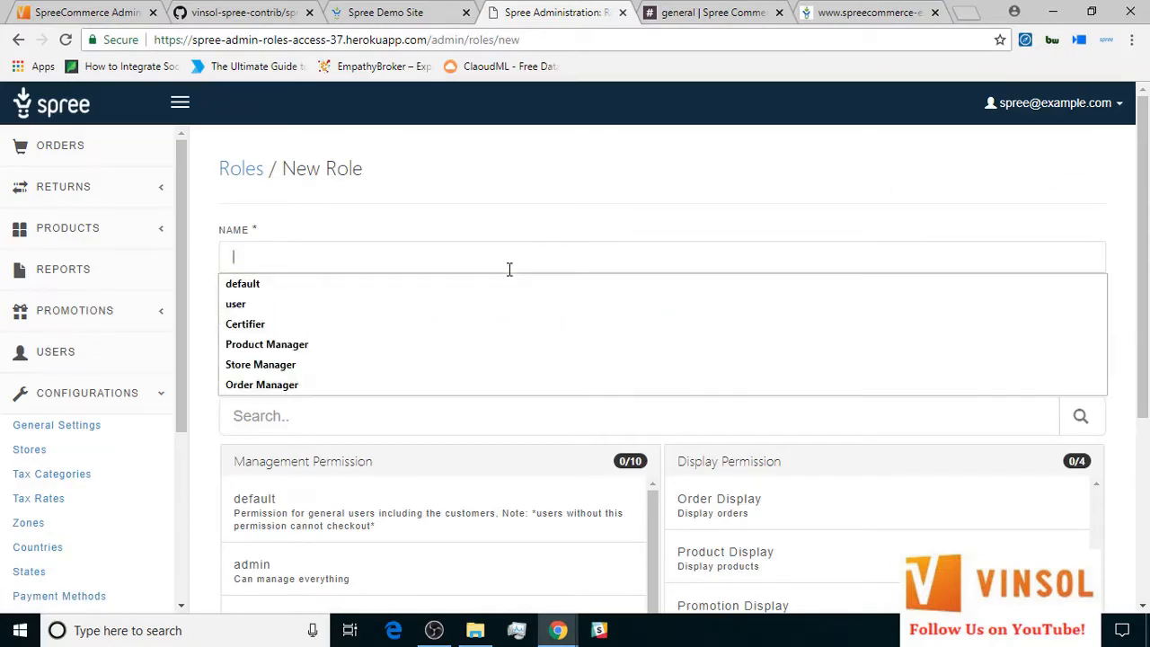
text(Stocks Manager)
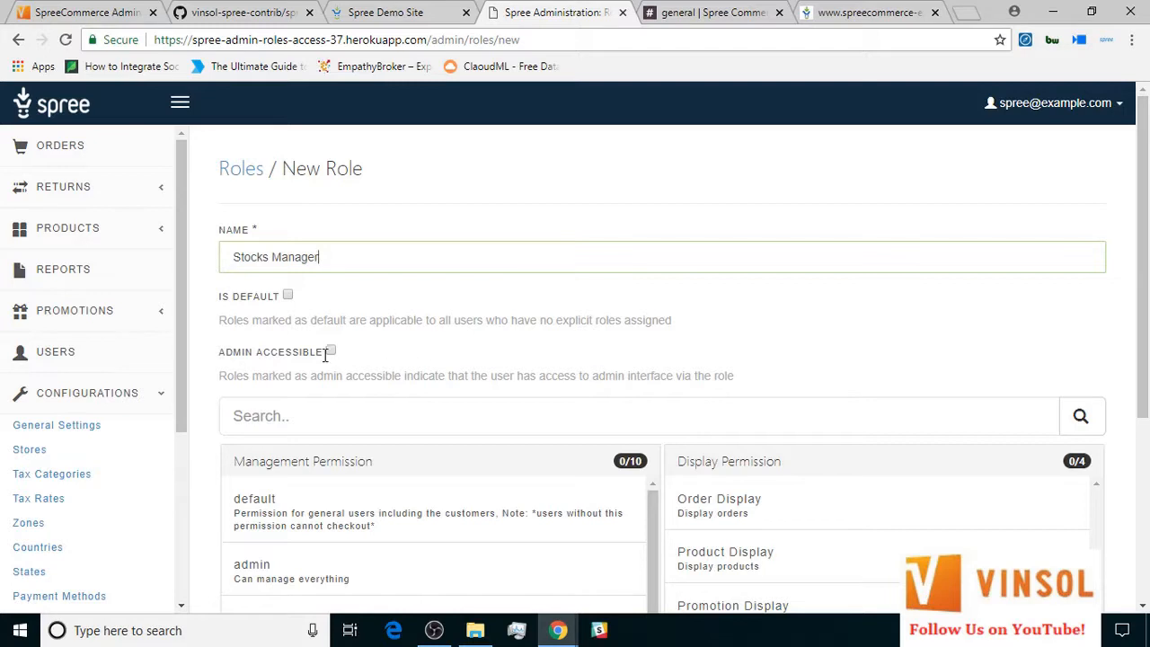
click(331, 351)
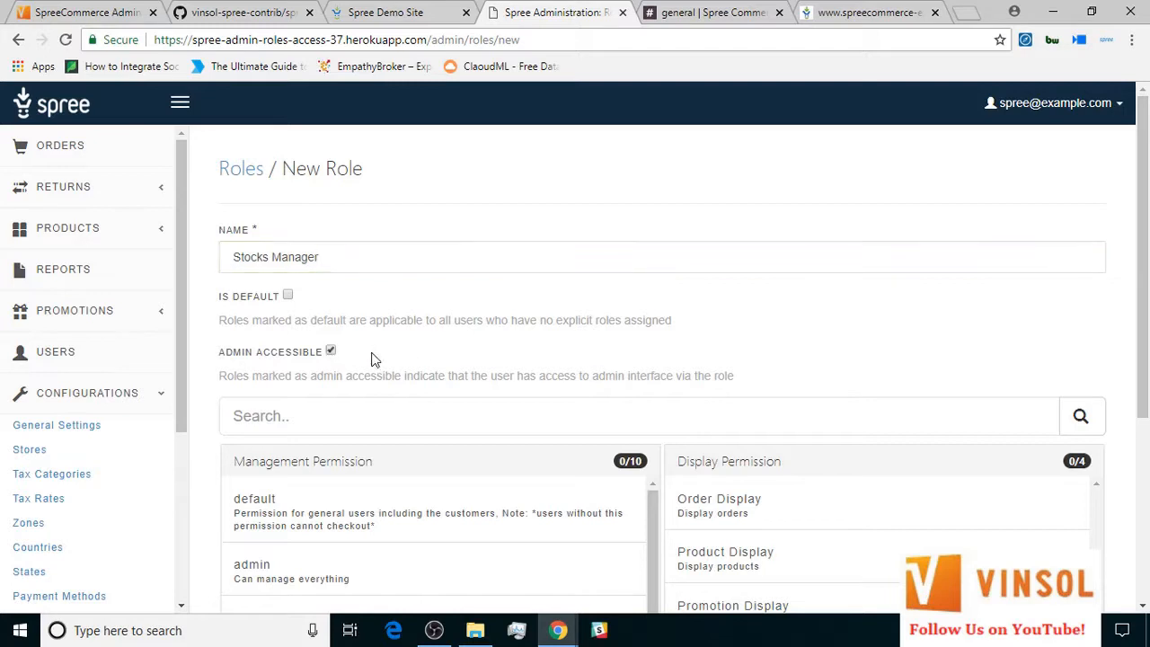
Grant Product Management, Stock Management, Order Display and Product Display permissions and save the role.
scroll(down, 3)
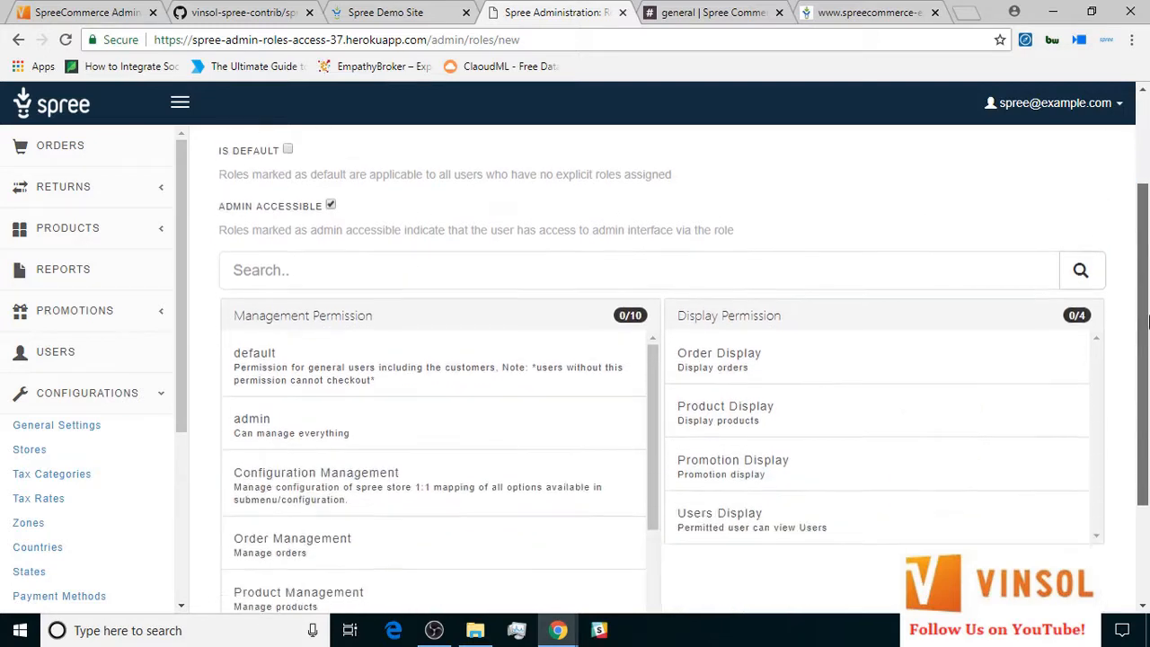
scroll(down, 3)
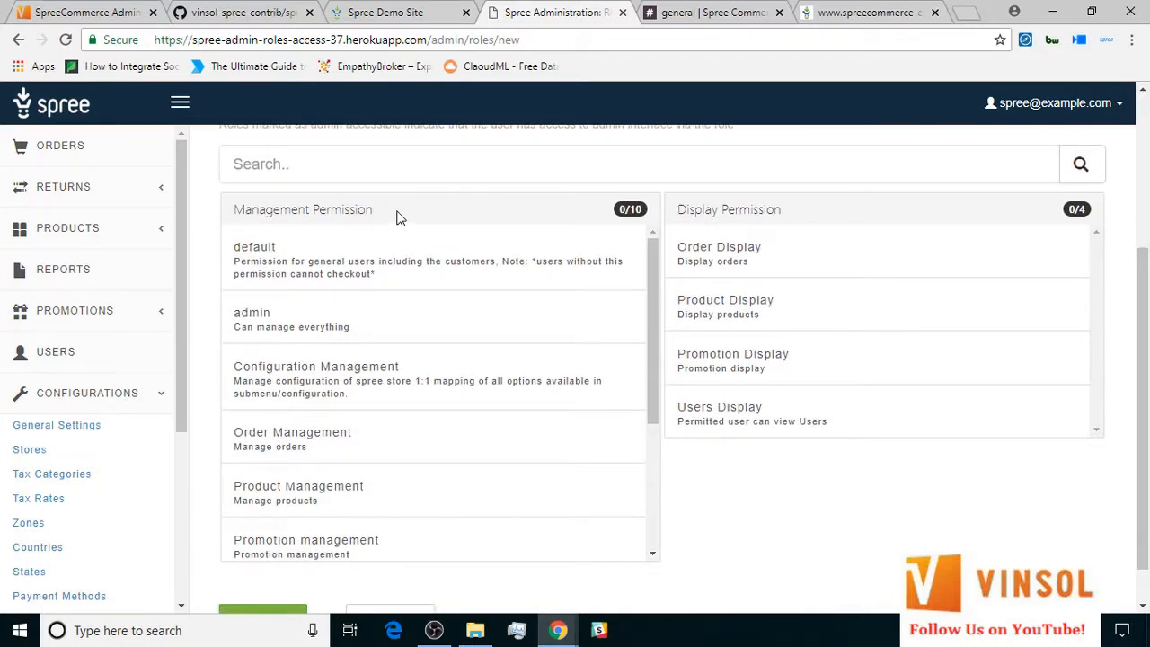
click(405, 261)
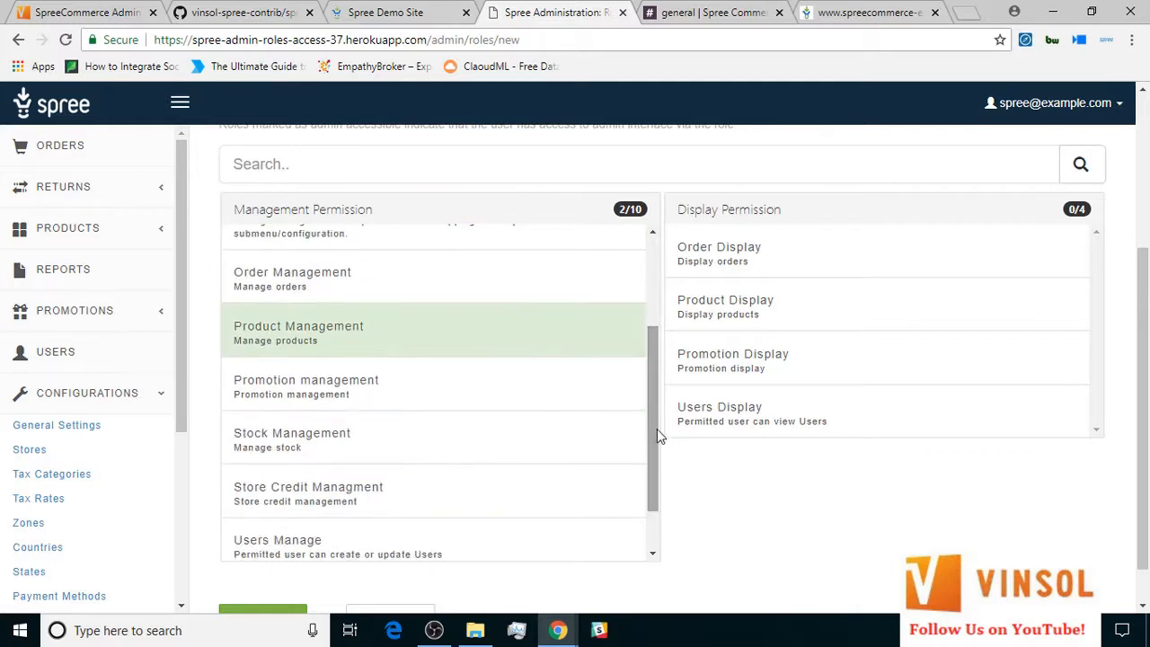
click(291, 438)
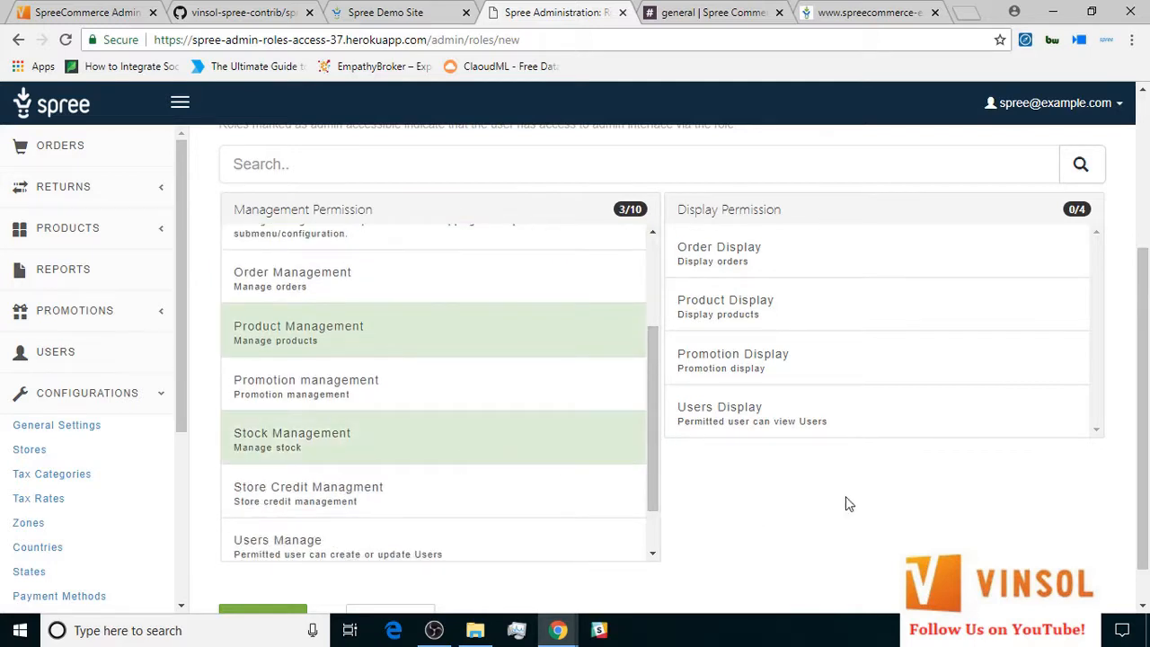
mouse_move(790, 252)
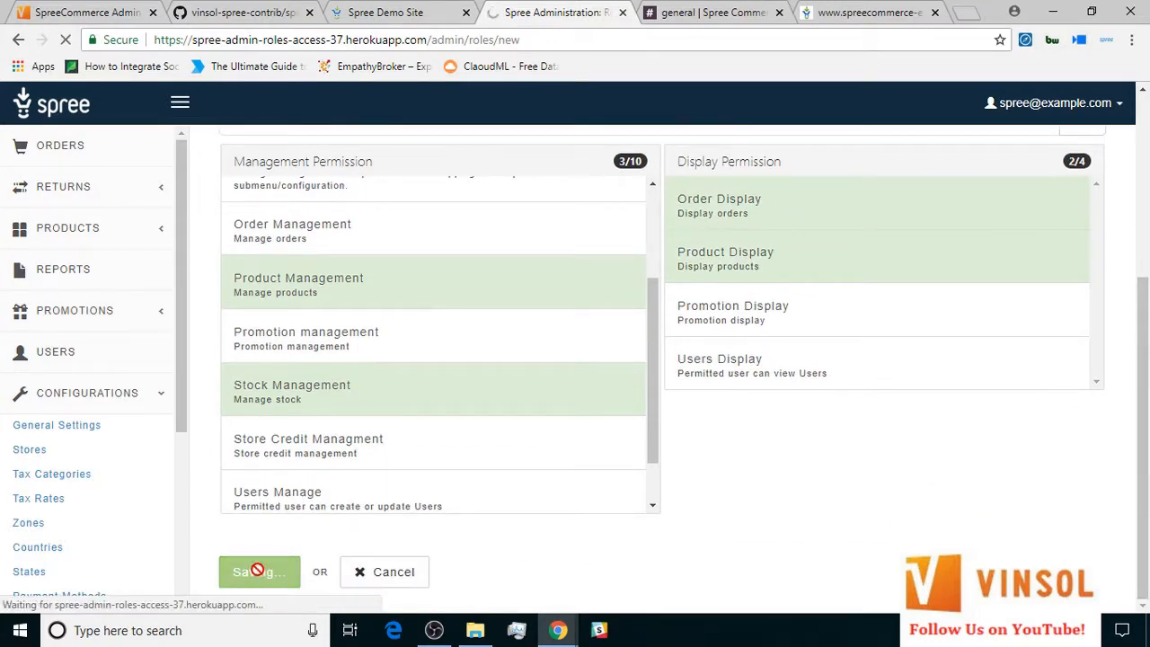
click(259, 571)
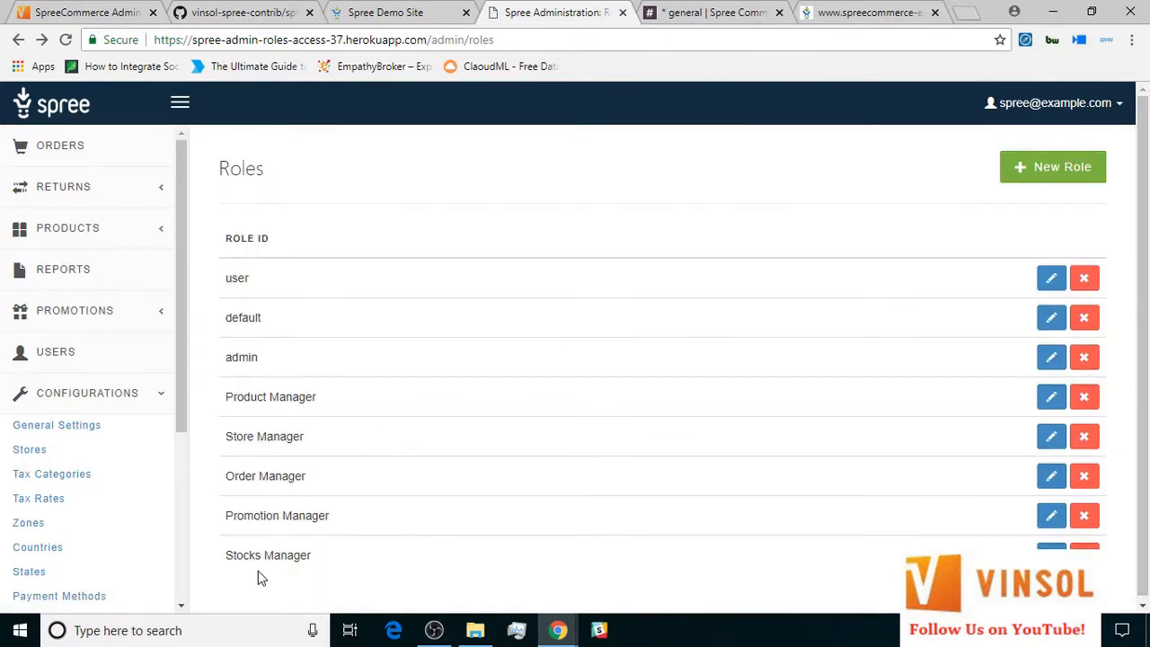
mouse_move(55, 350)
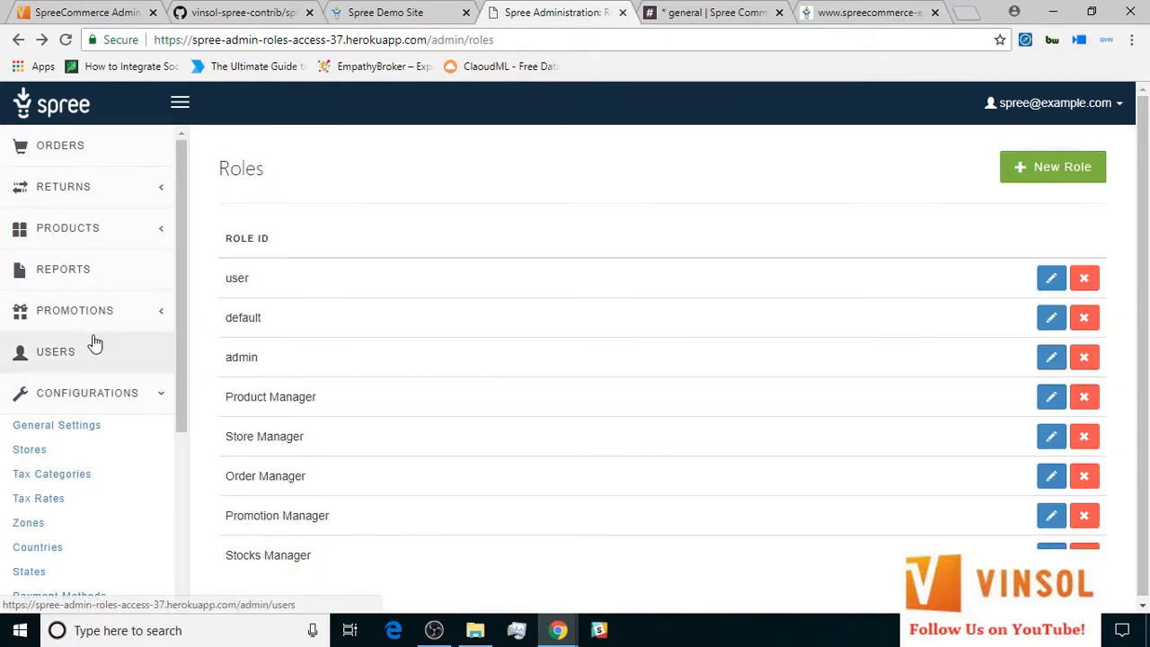
Give the first store user the Product Manager role and update the account.
click(56, 351)
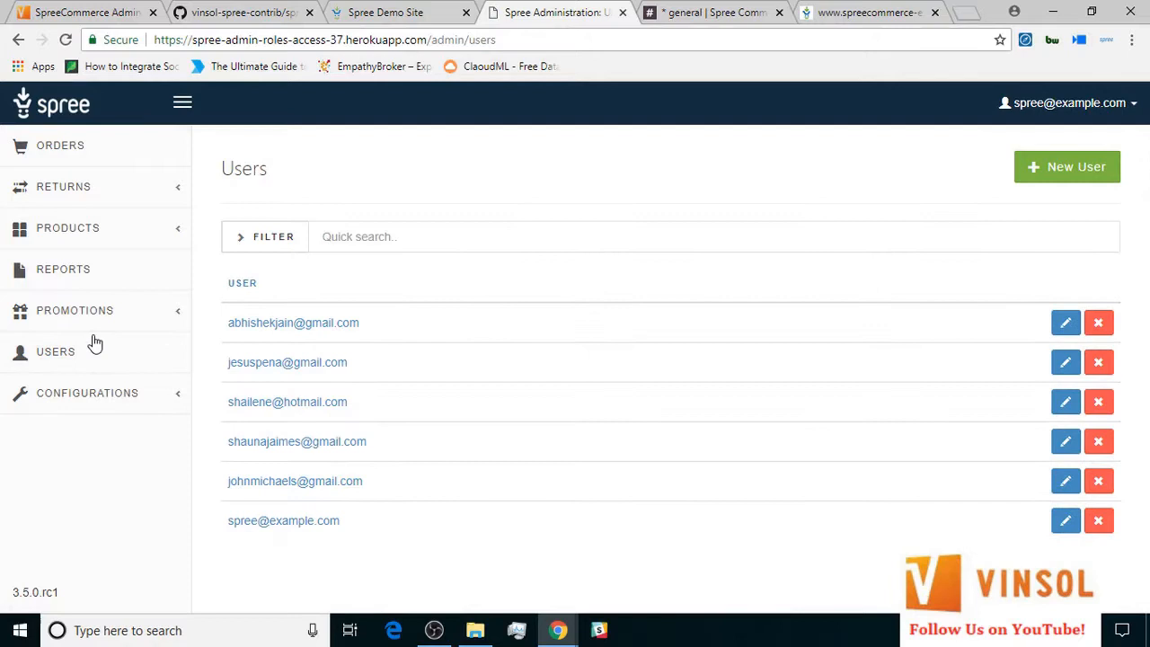
mouse_move(403, 451)
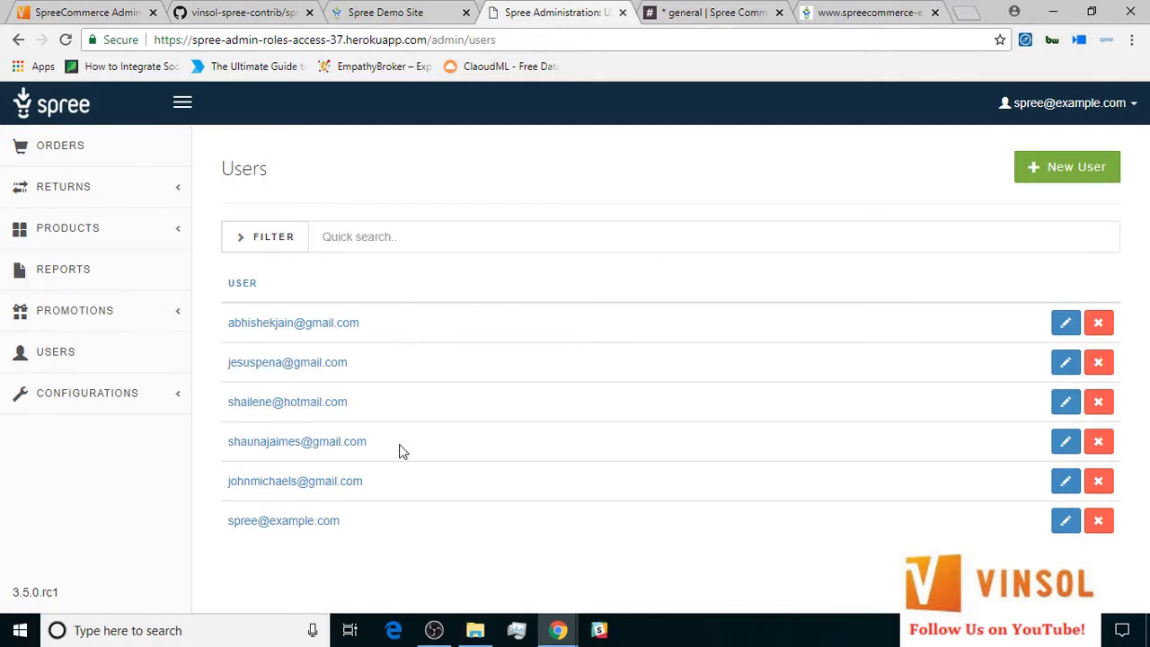
mouse_move(384, 544)
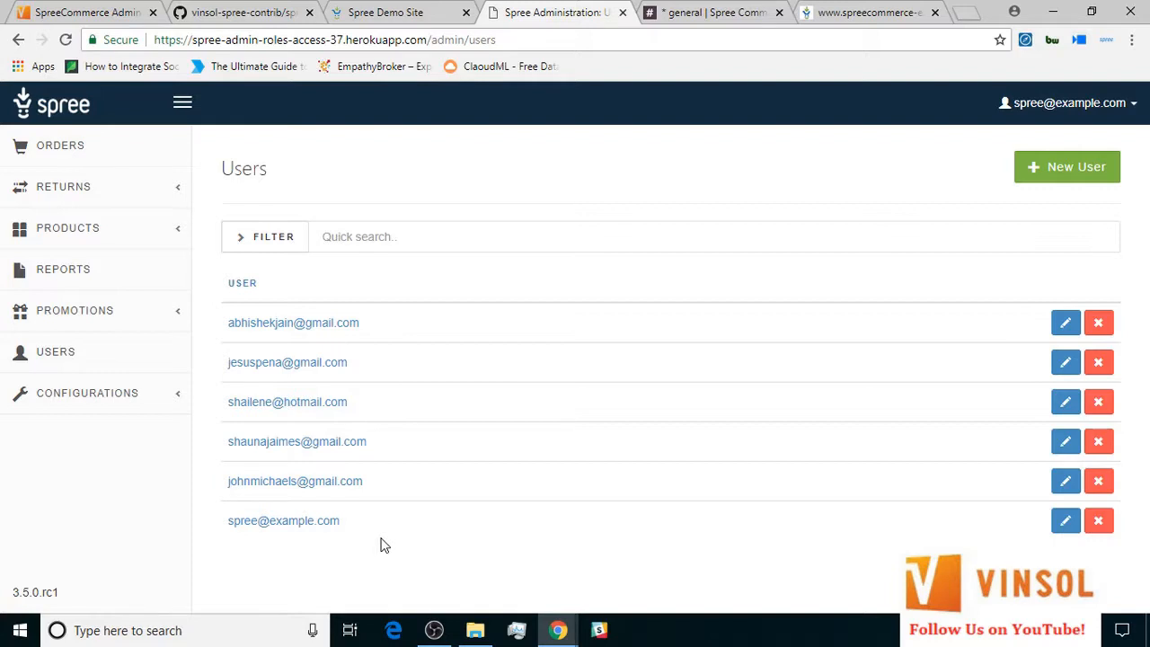
mouse_move(618, 524)
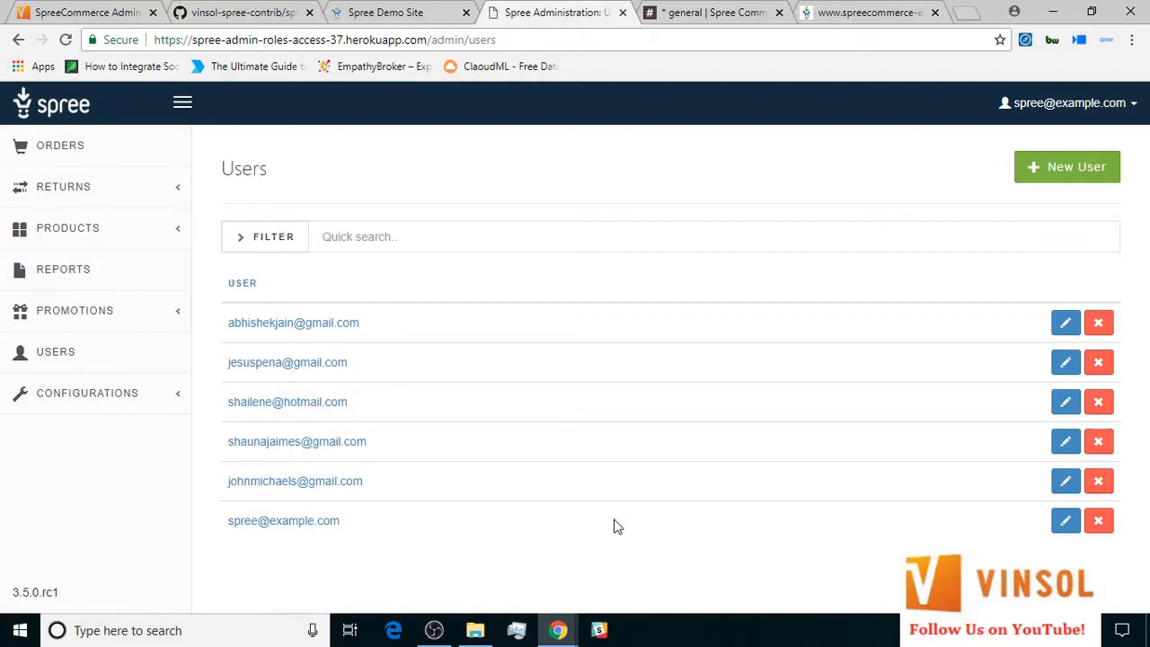
click(1065, 482)
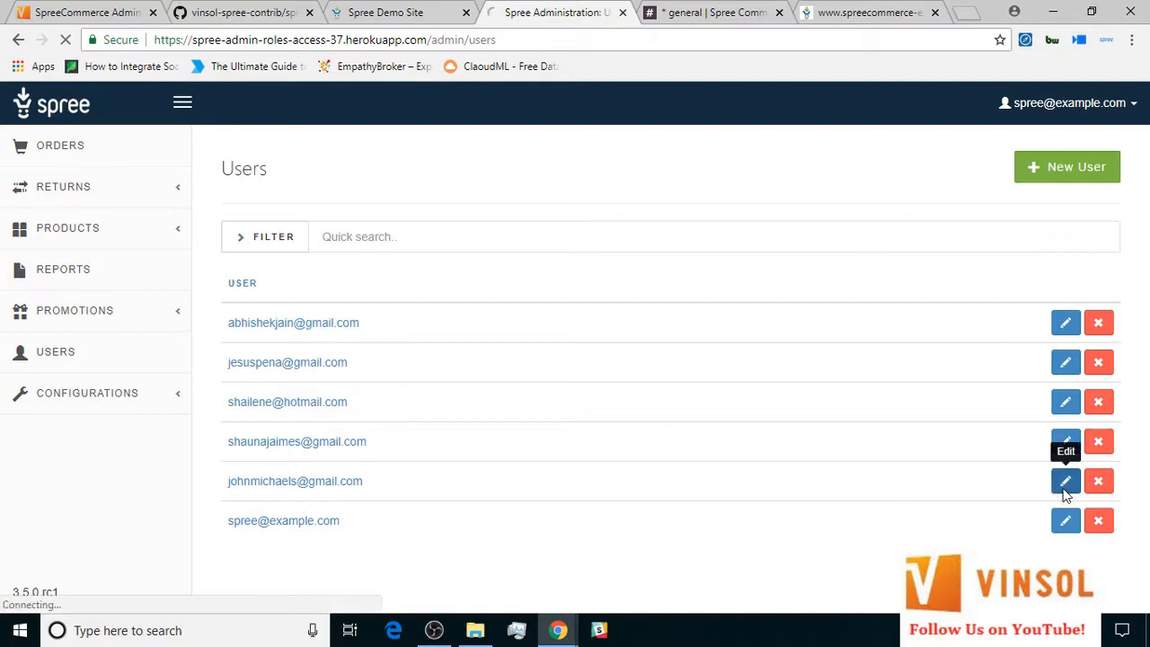
click(1064, 482)
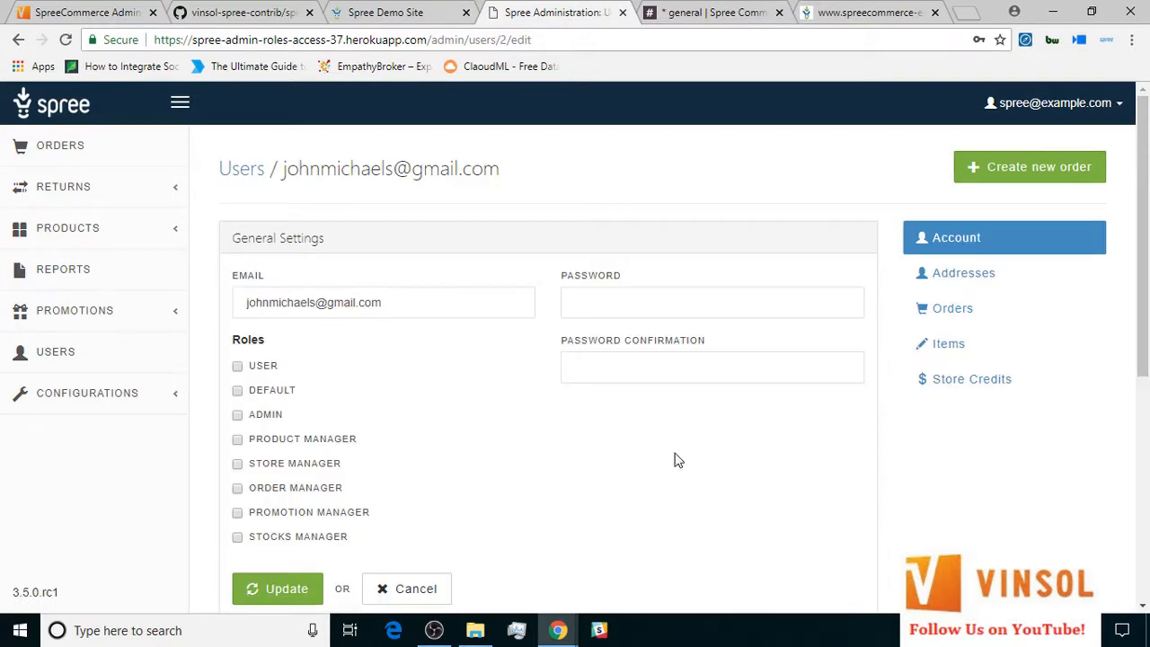
click(237, 439)
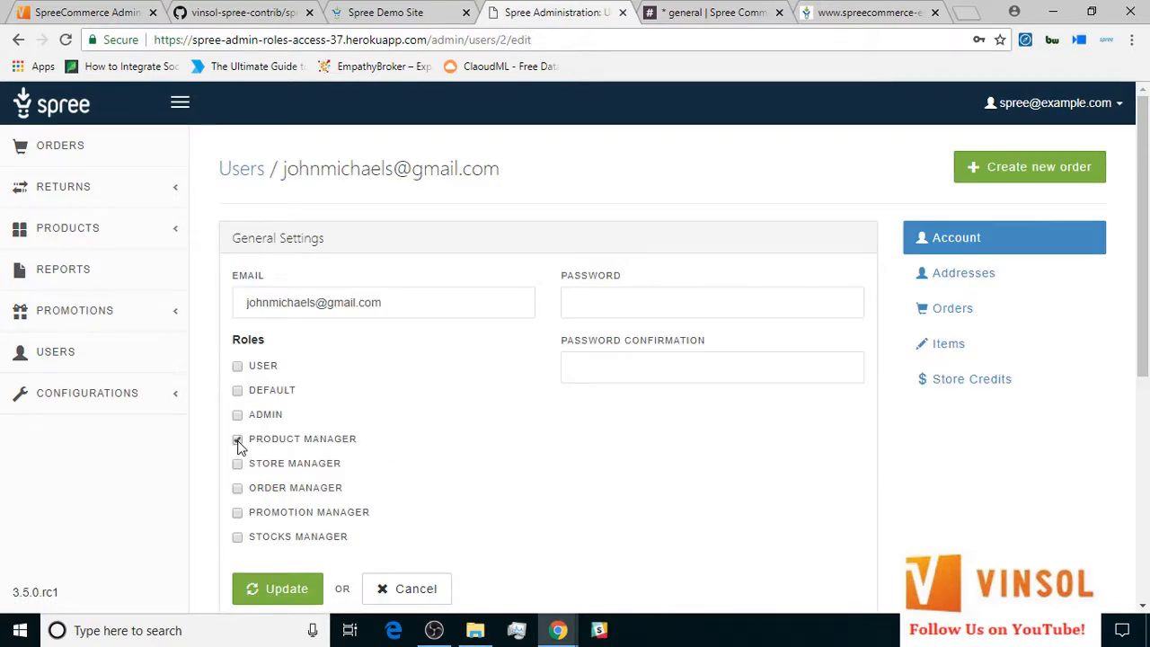
click(277, 590)
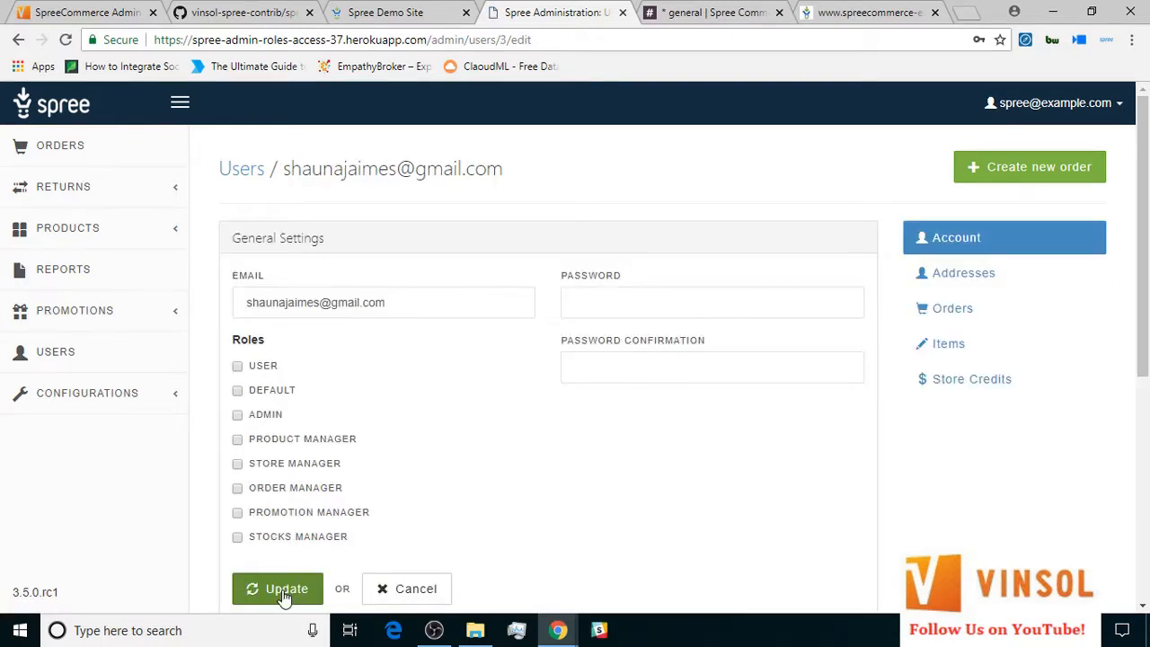
click(237, 488)
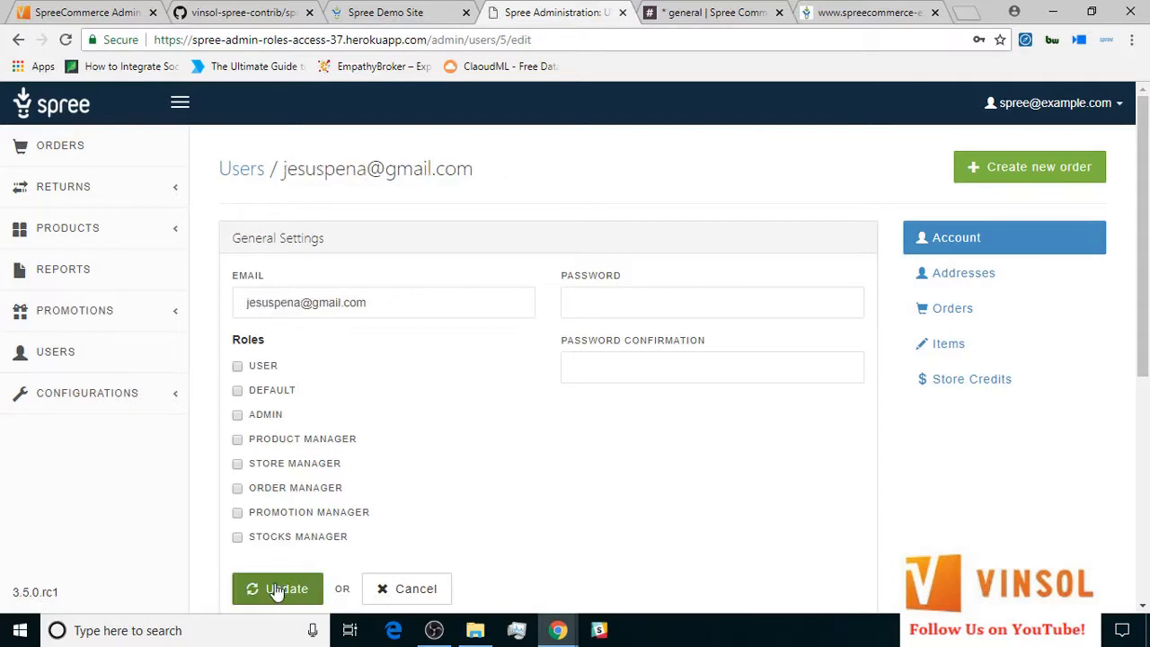
mouse_move(237, 523)
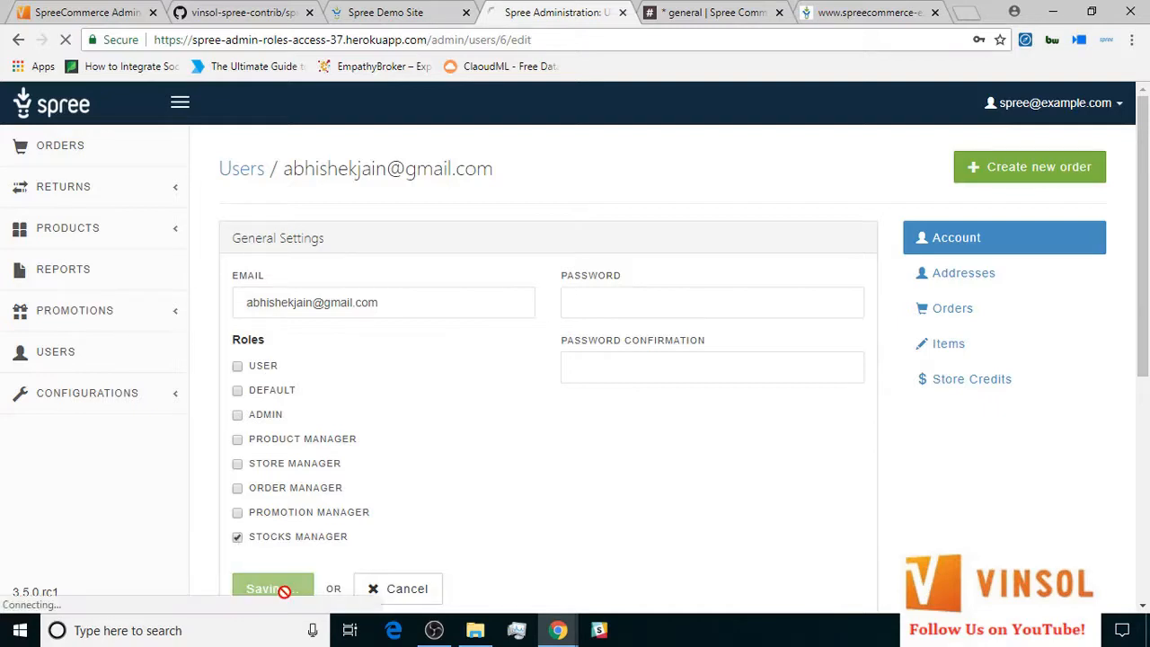
Assign the Stocks Manager and Store Manager roles to two other users and update them.
click(273, 590)
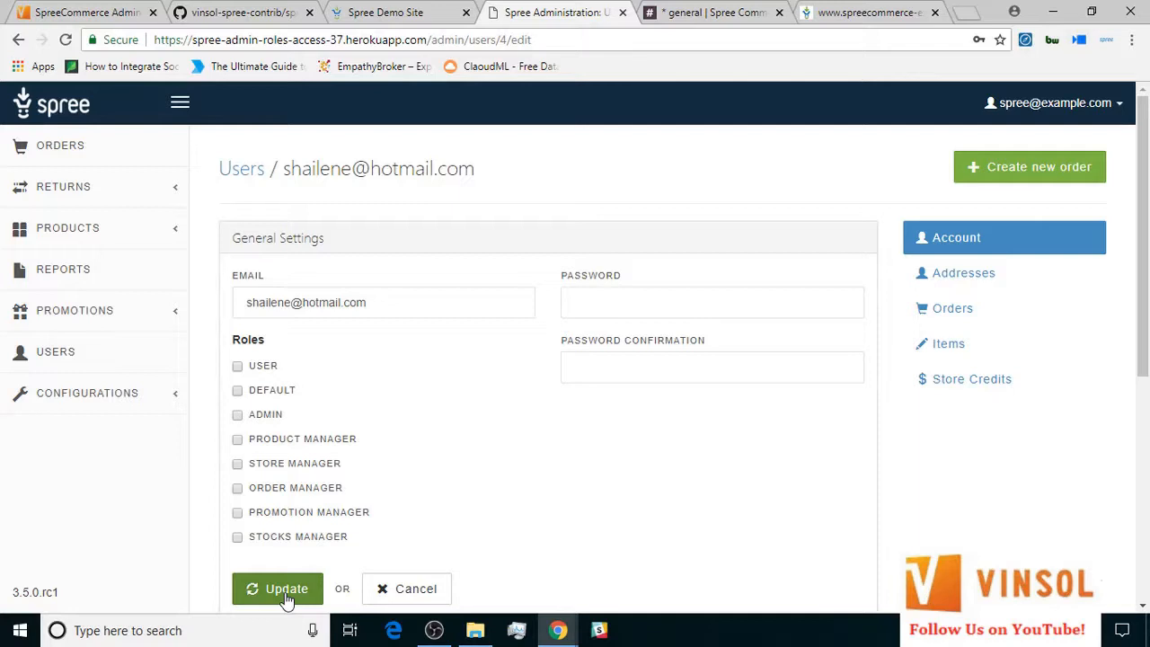
mouse_move(239, 467)
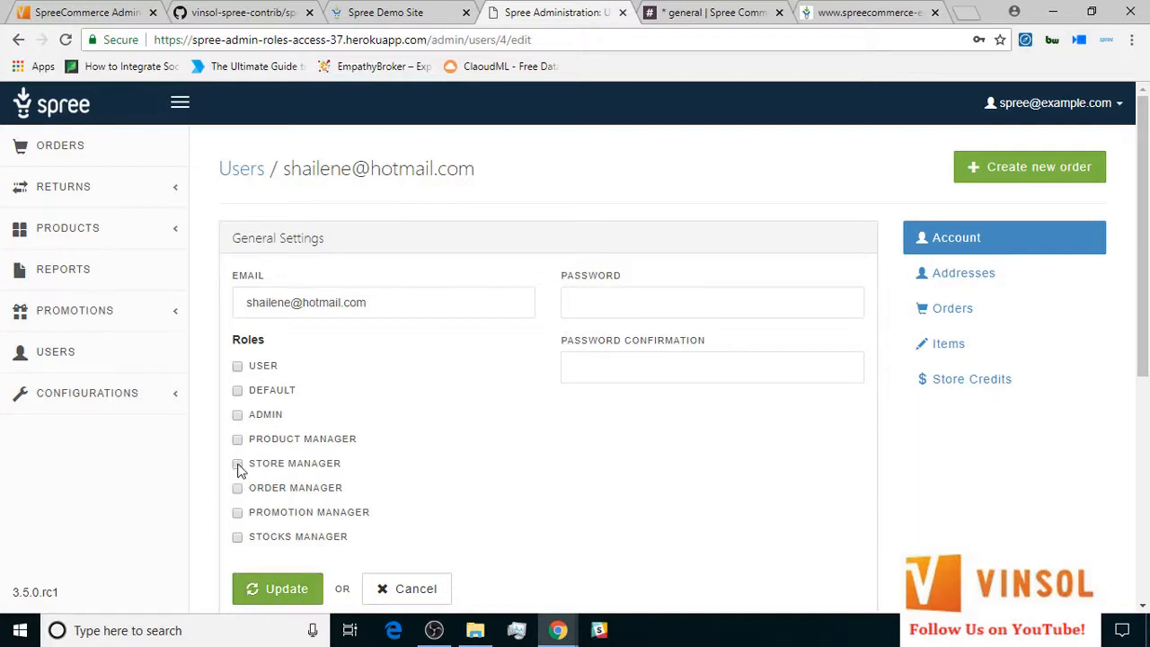
click(237, 463)
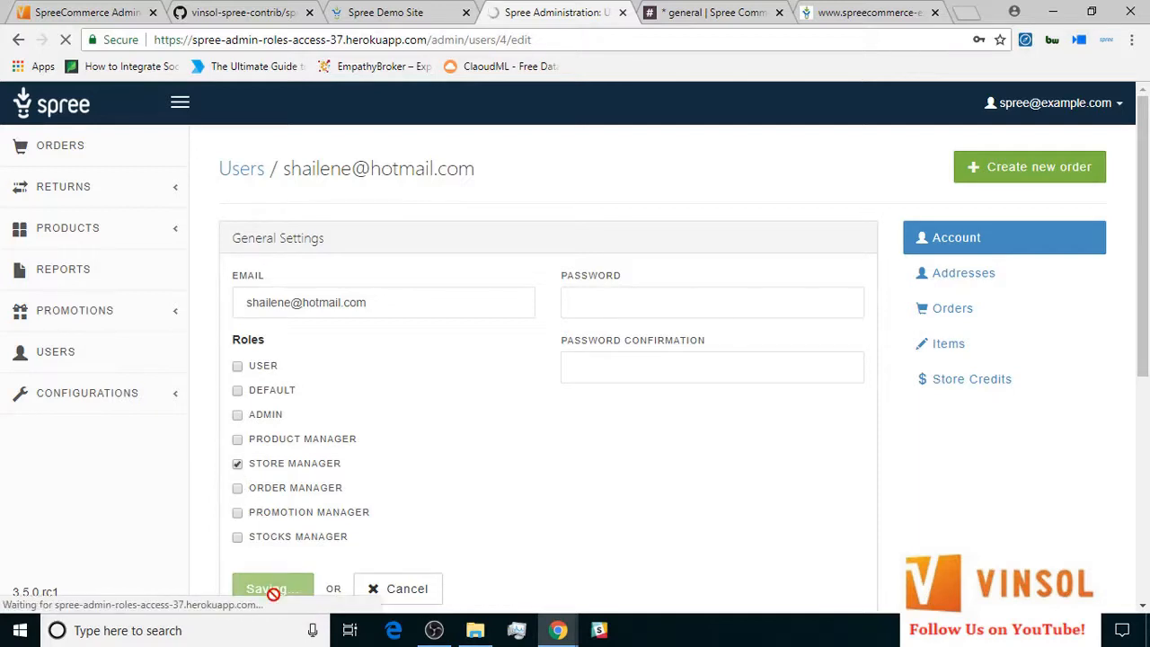
click(277, 589)
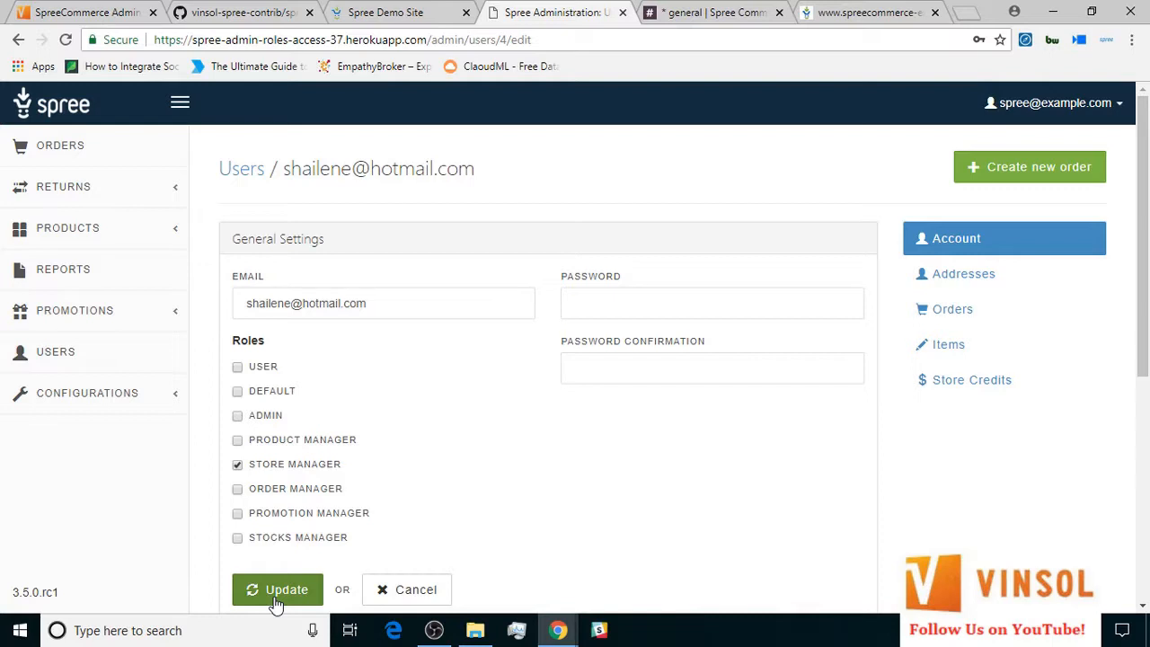
click(277, 589)
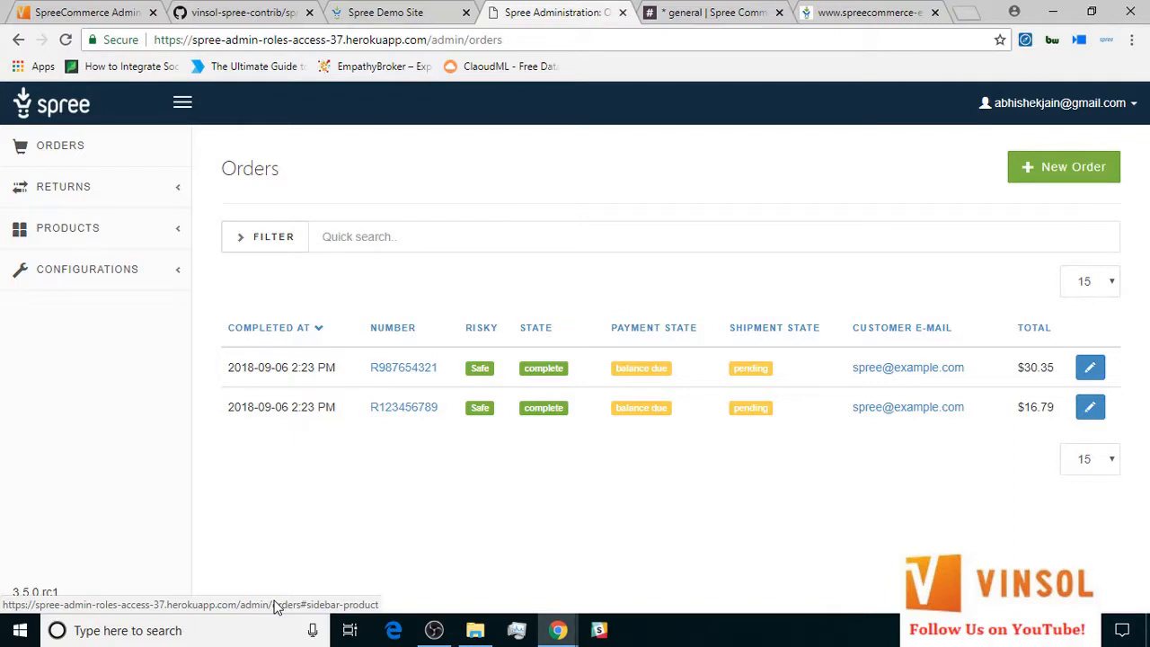
mouse_move(176, 229)
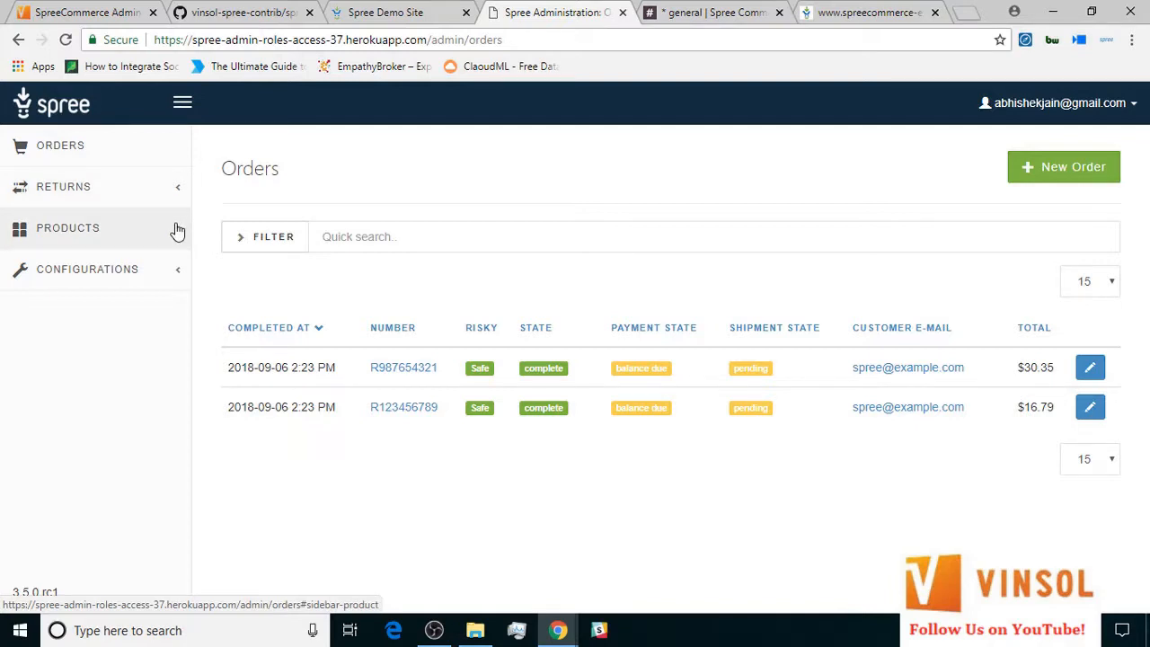
mouse_move(183, 185)
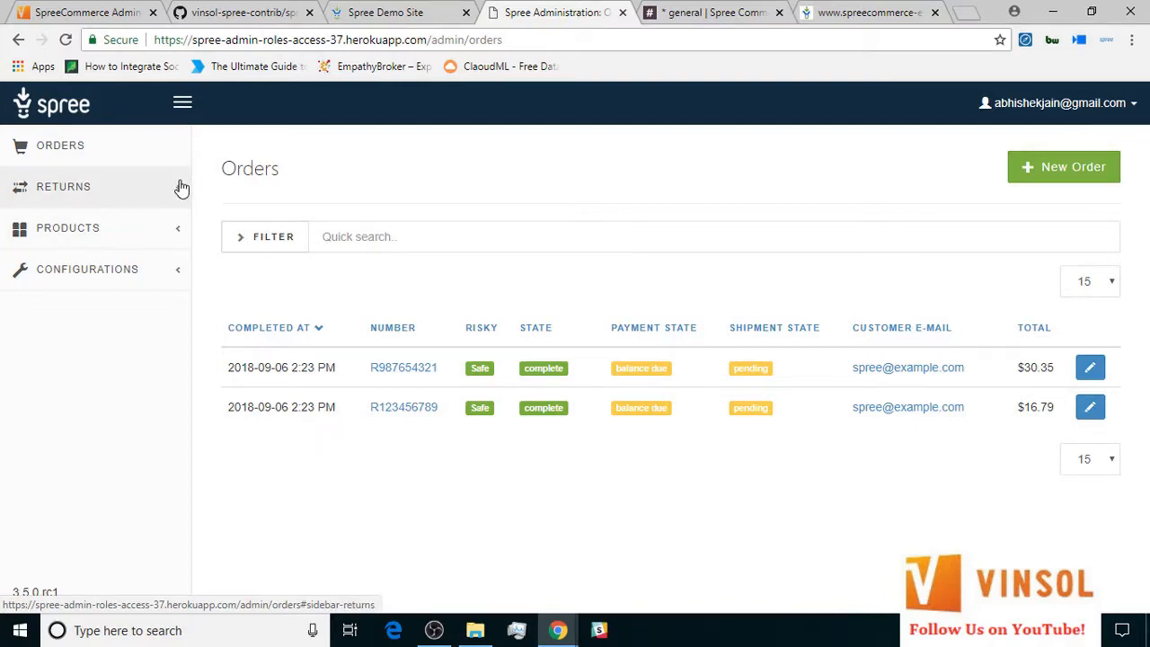
Expand the stock manager's Returns and Configurations menus showing Stock Transfers and Stock Locations.
click(62, 185)
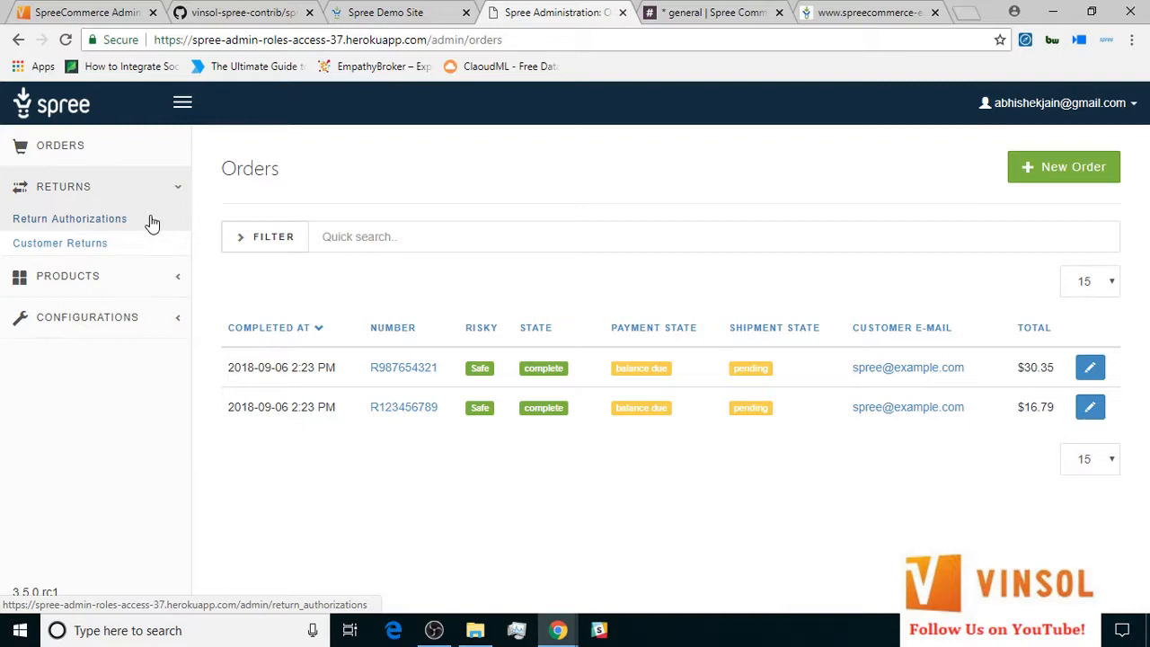
mouse_move(153, 250)
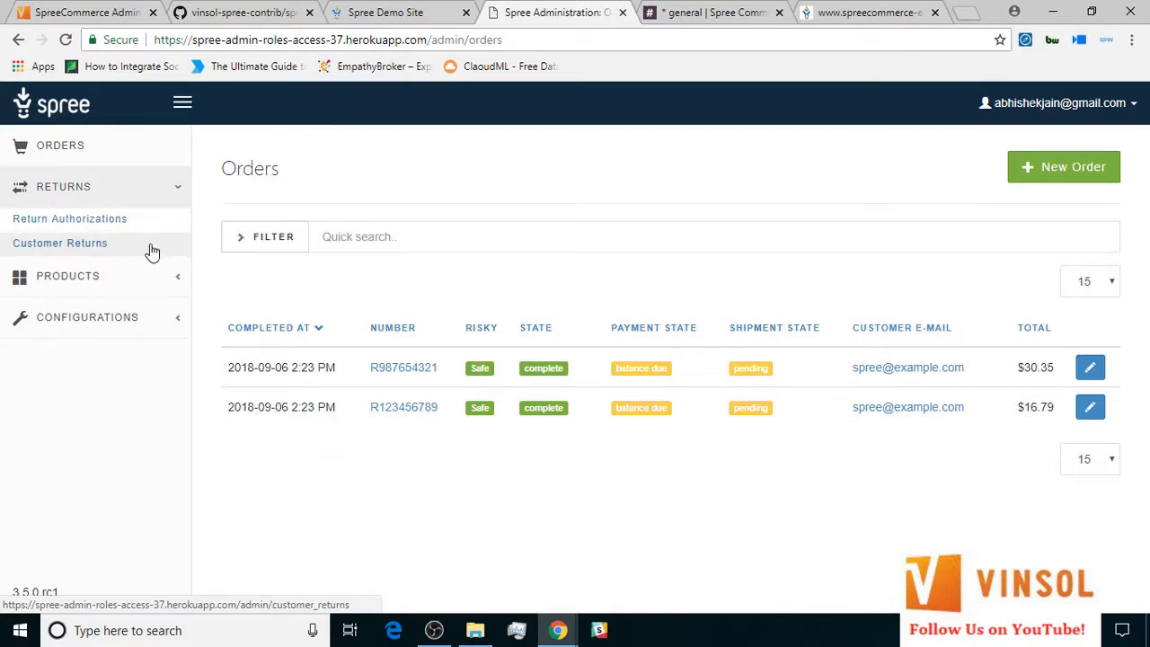
click(86, 316)
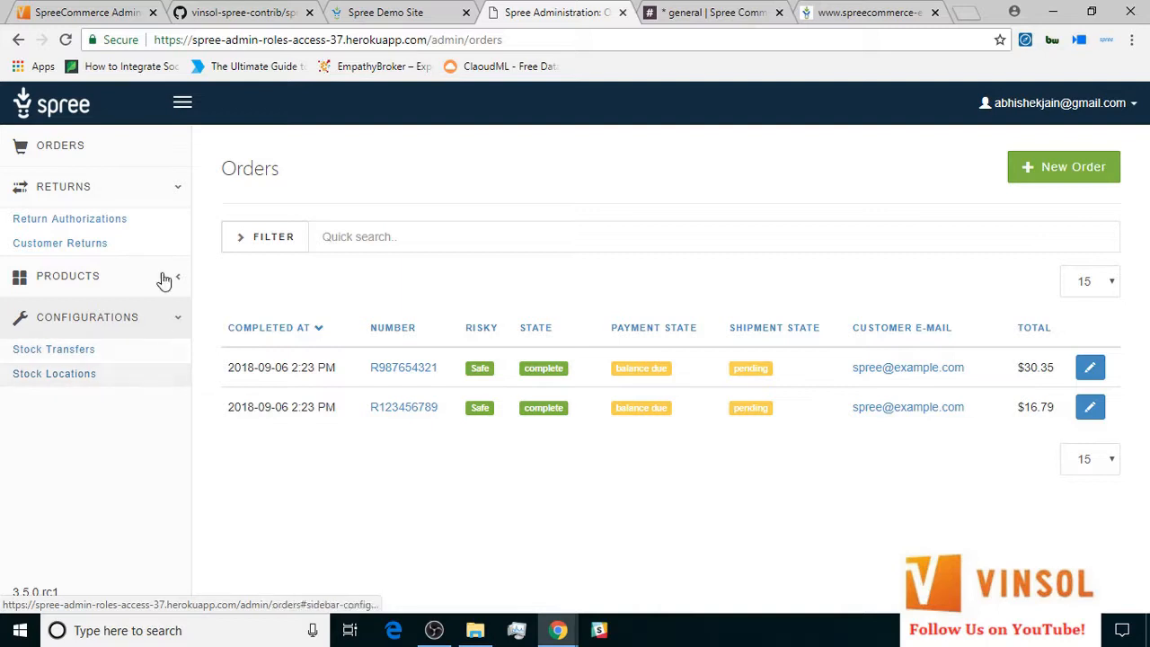
mouse_move(117, 145)
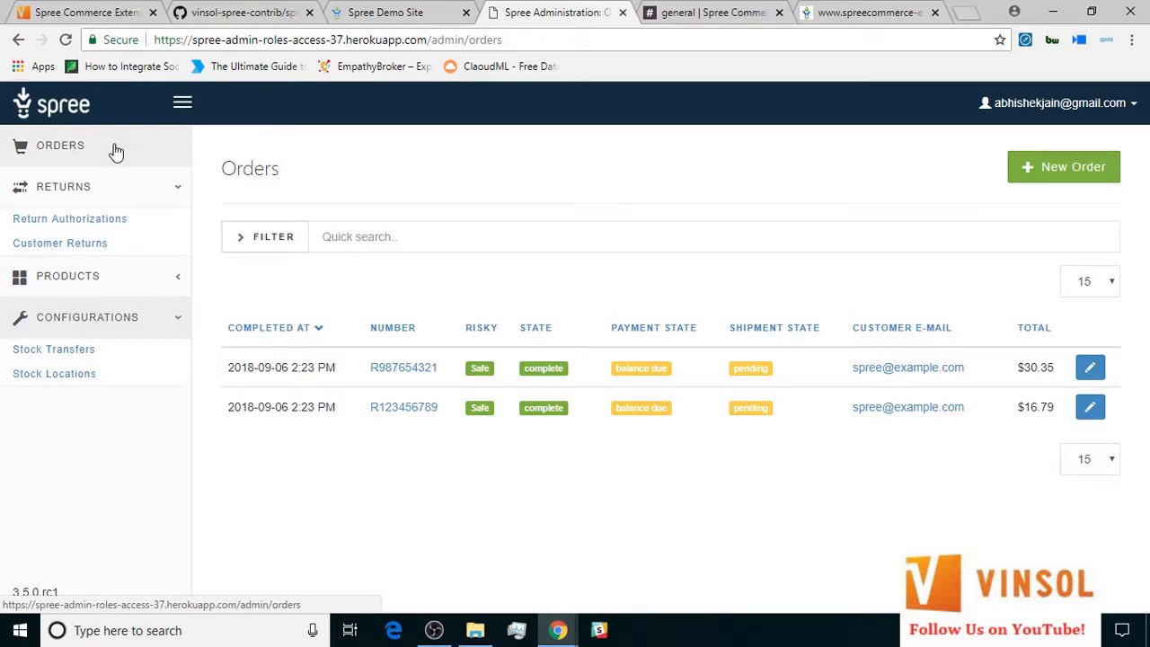
click(54, 374)
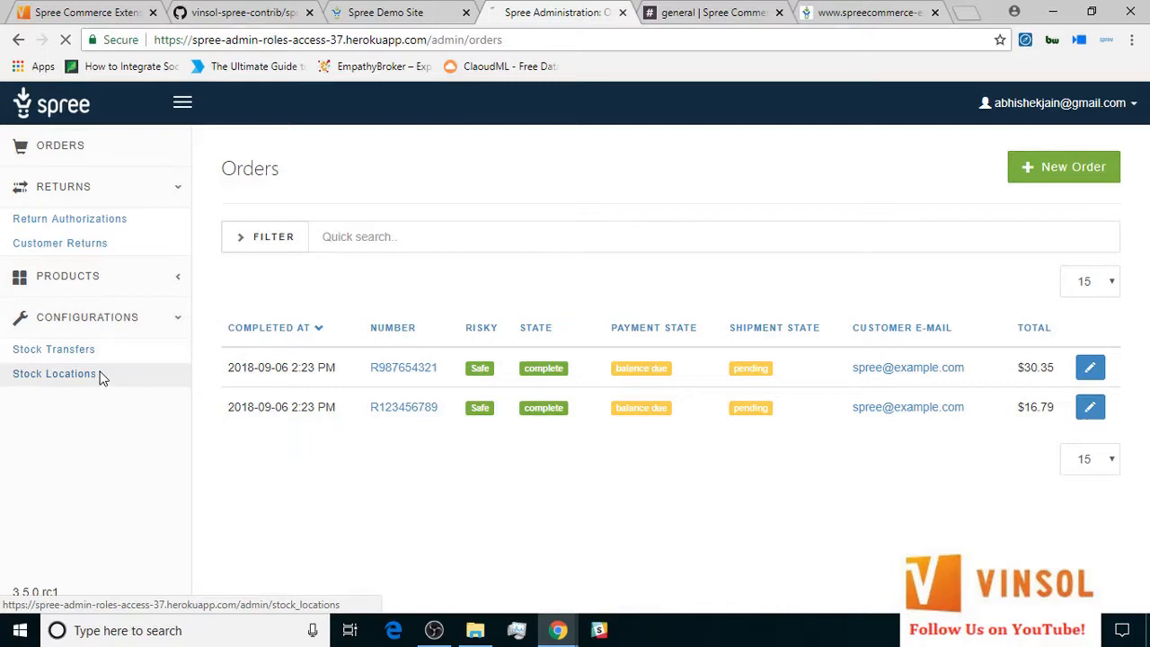
Create the Samantha's Stock (New York) and Ryan's Stock locations beside the default location.
click(54, 372)
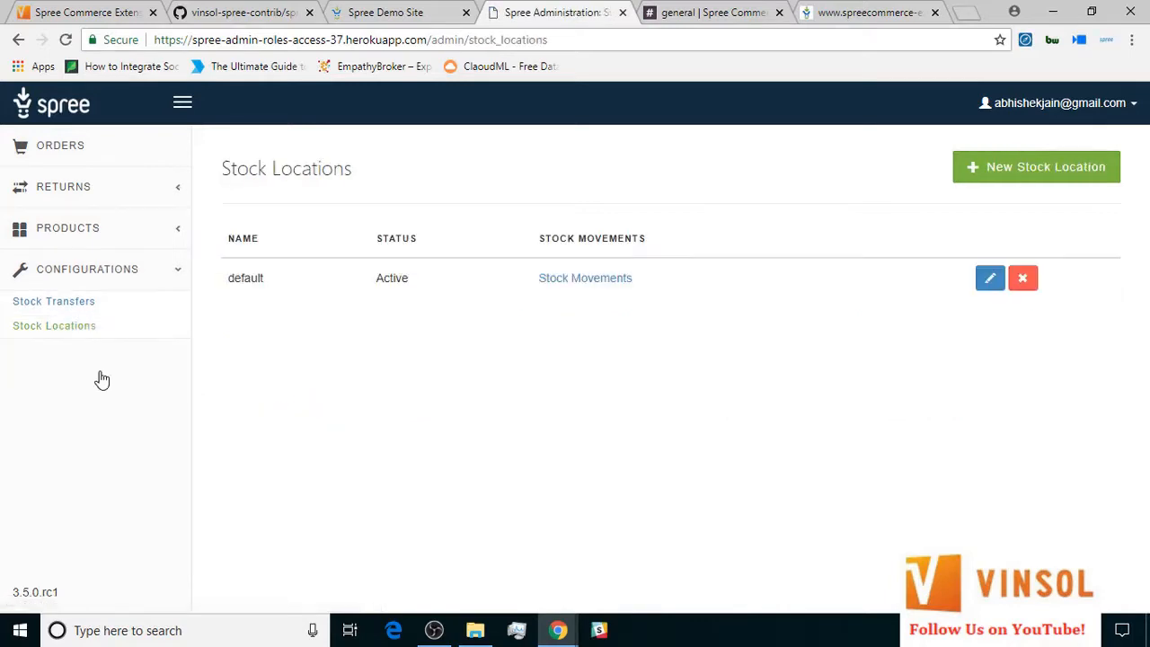
mouse_move(1046, 178)
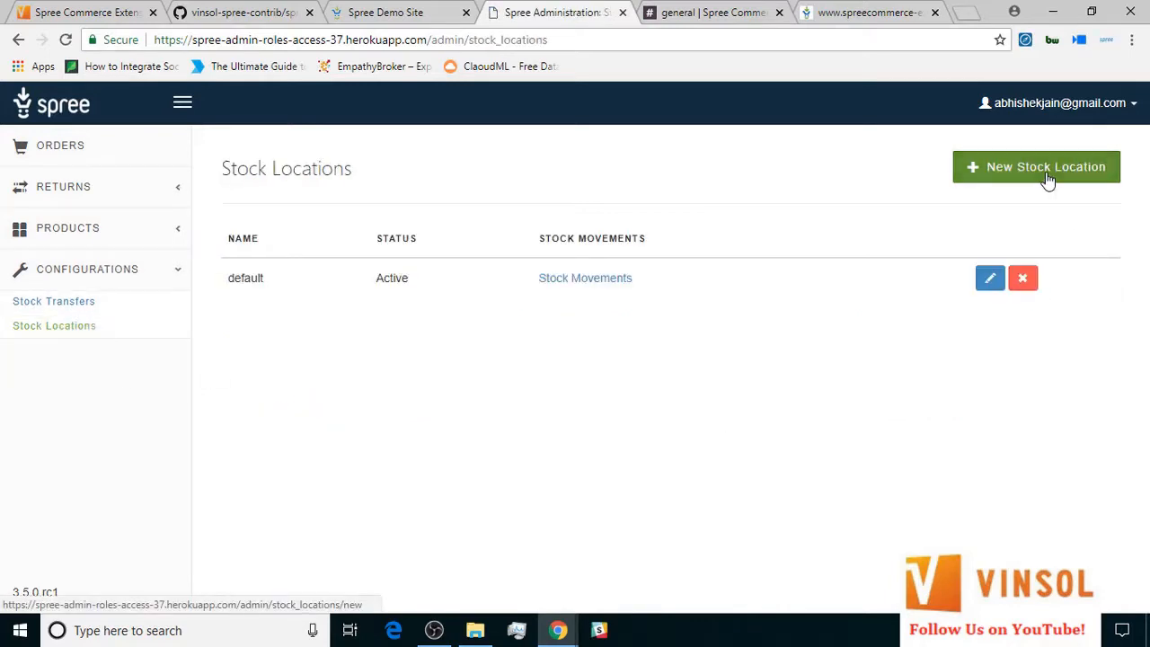
click(1034, 165)
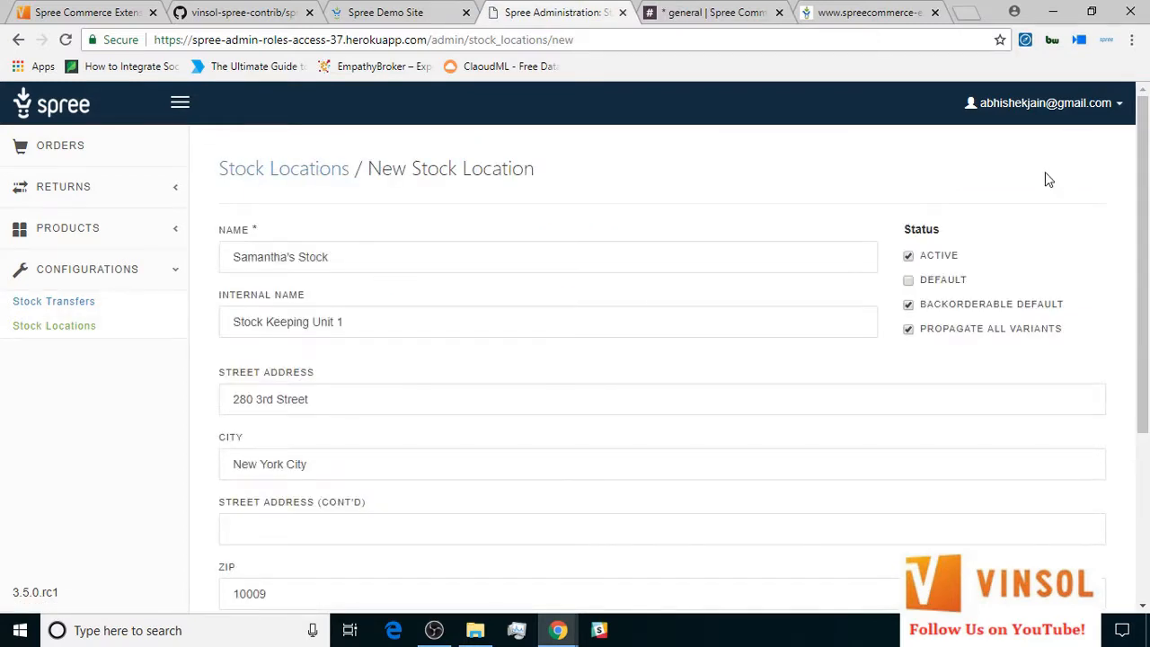
scroll(down, 3)
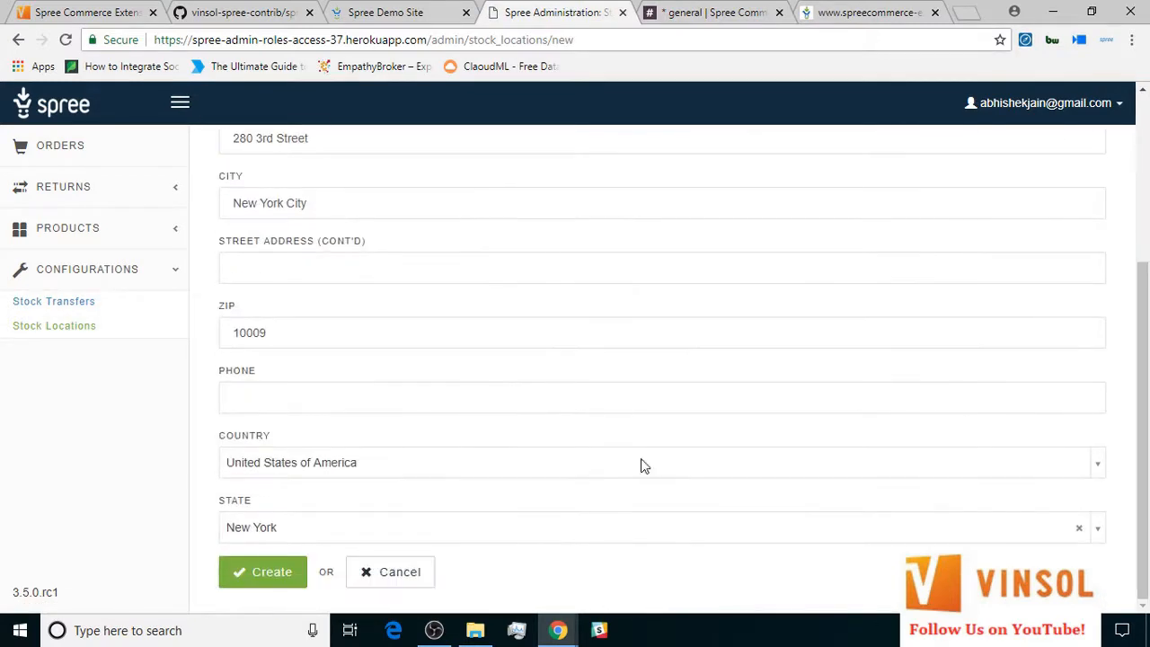
click(262, 571)
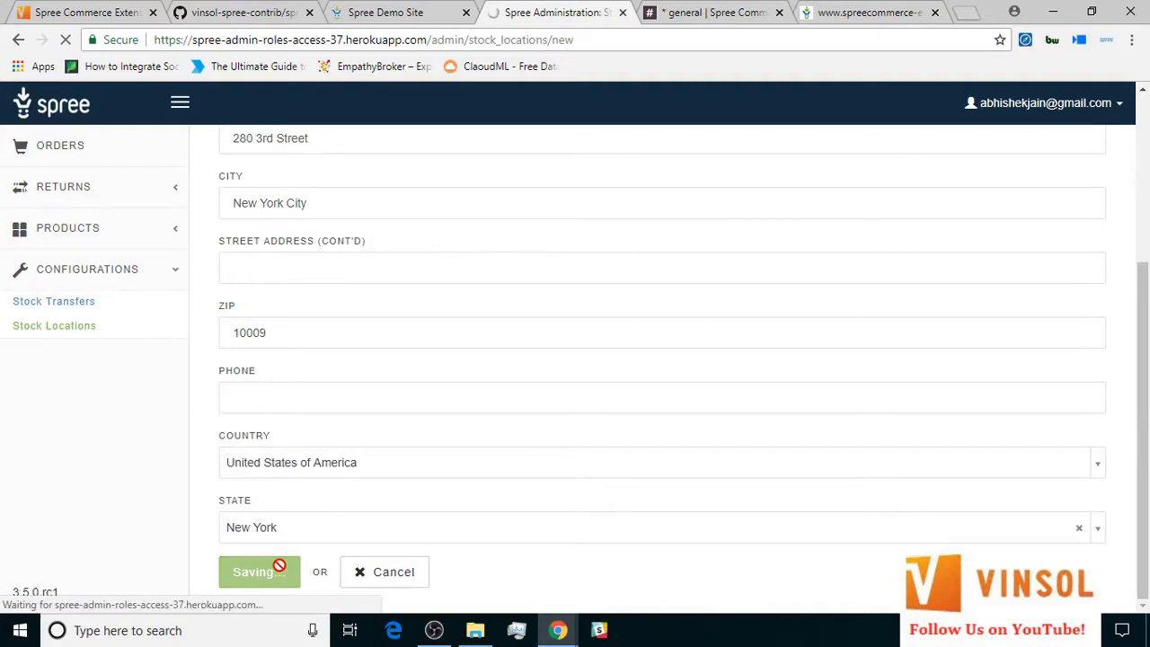
click(259, 571)
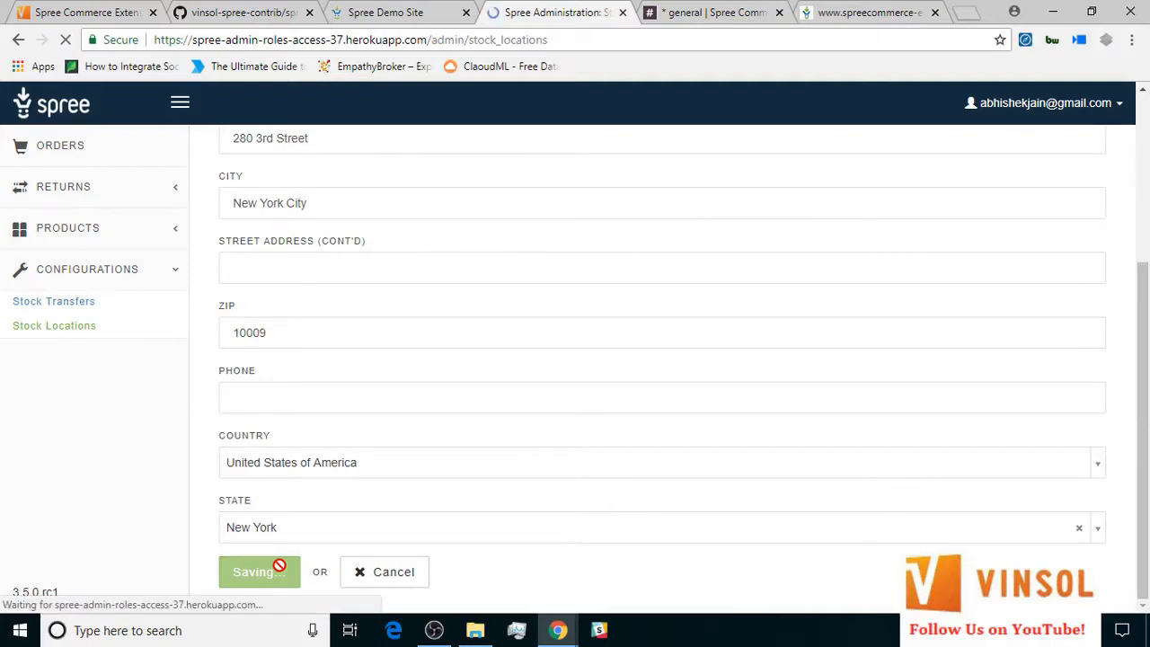
click(259, 572)
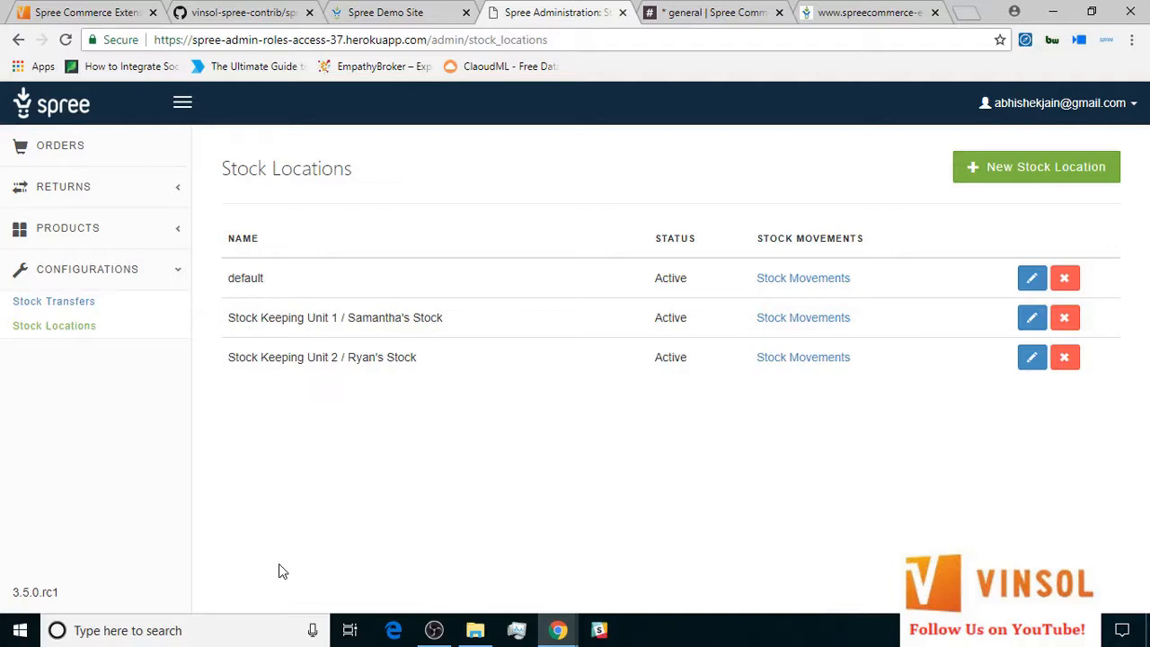
mouse_move(331, 399)
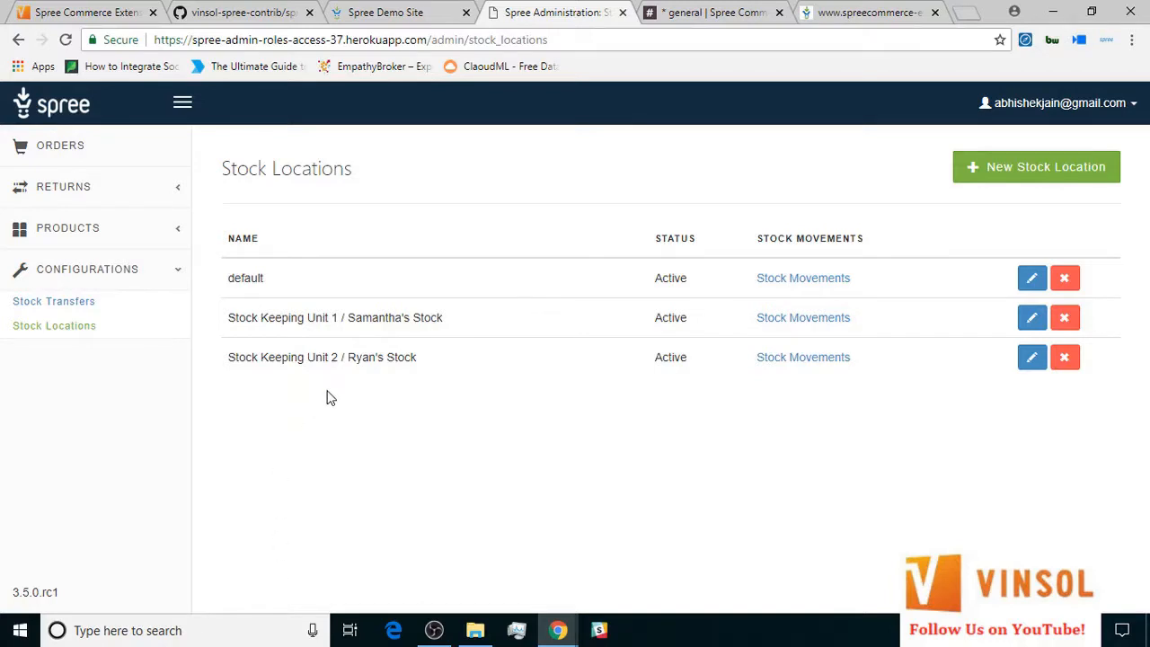
click(54, 301)
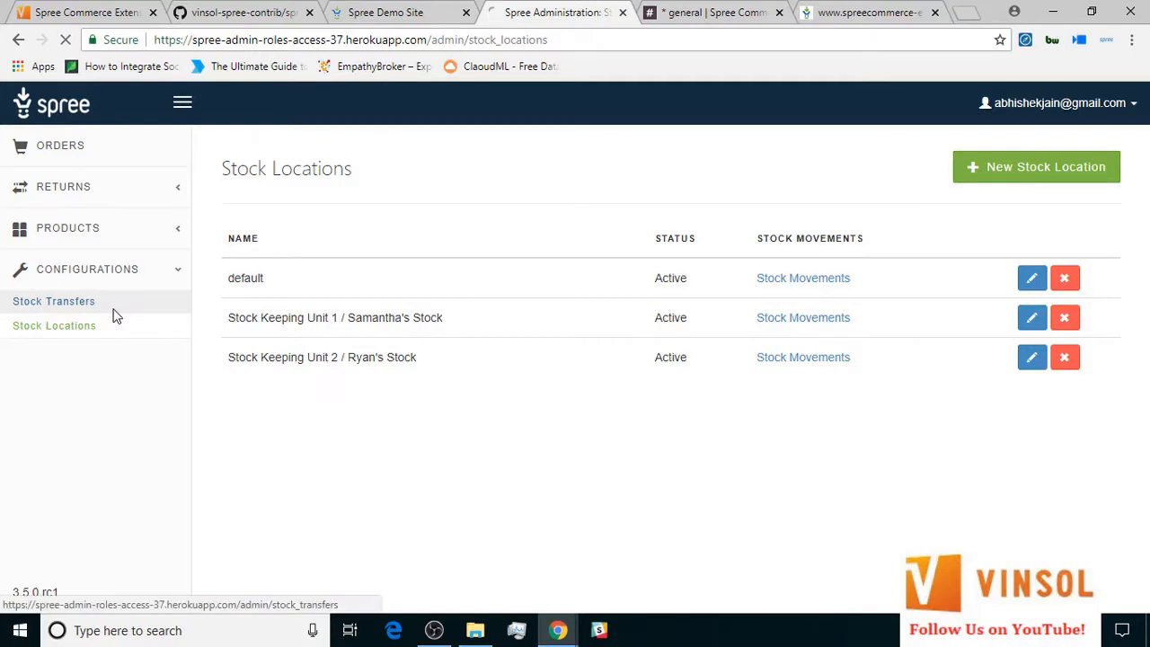
Transfer 4 Ruby on Rails Baseball Jerseys from Samantha's Stock to Ryan's Stock.
click(54, 302)
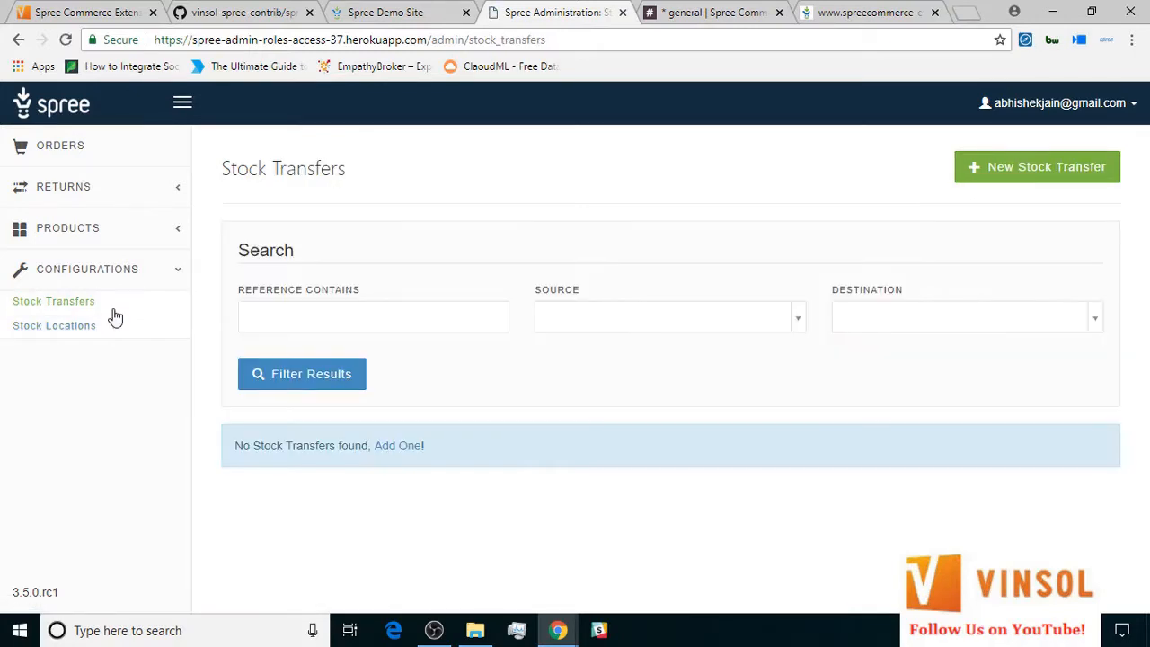
click(1037, 166)
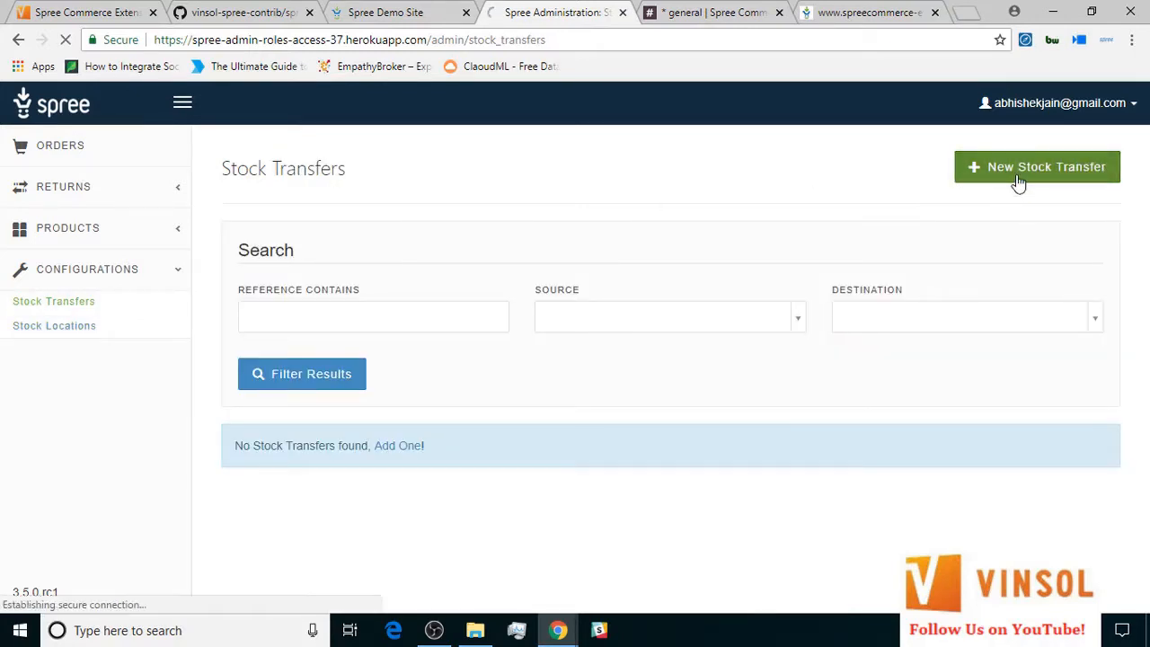
click(1035, 166)
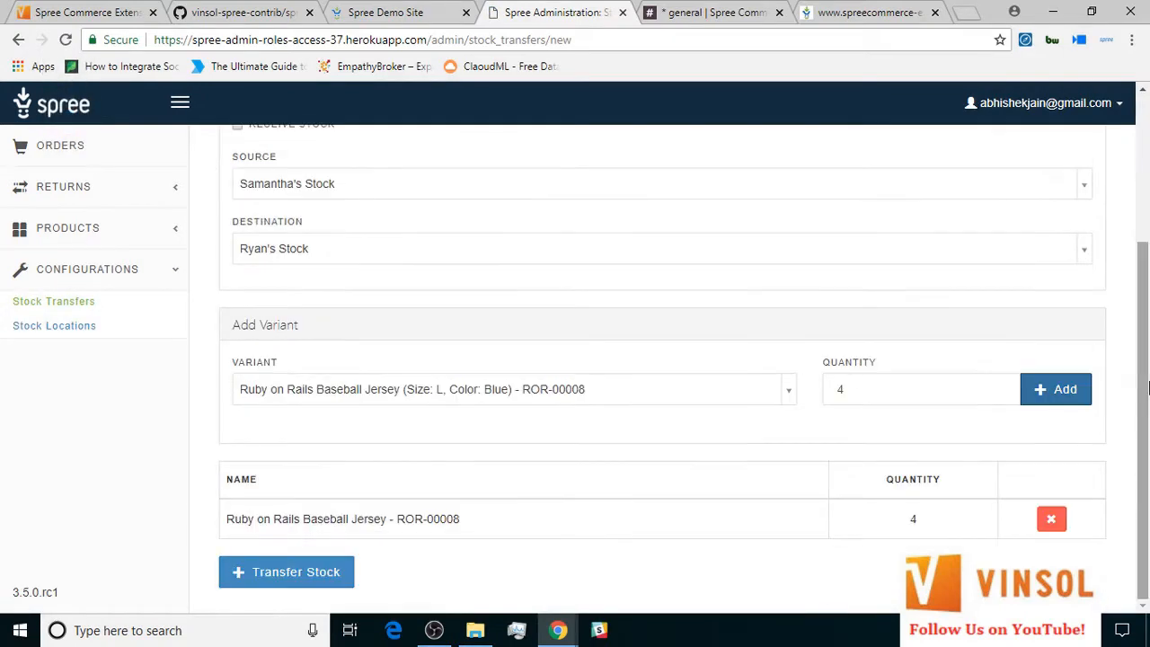
click(285, 571)
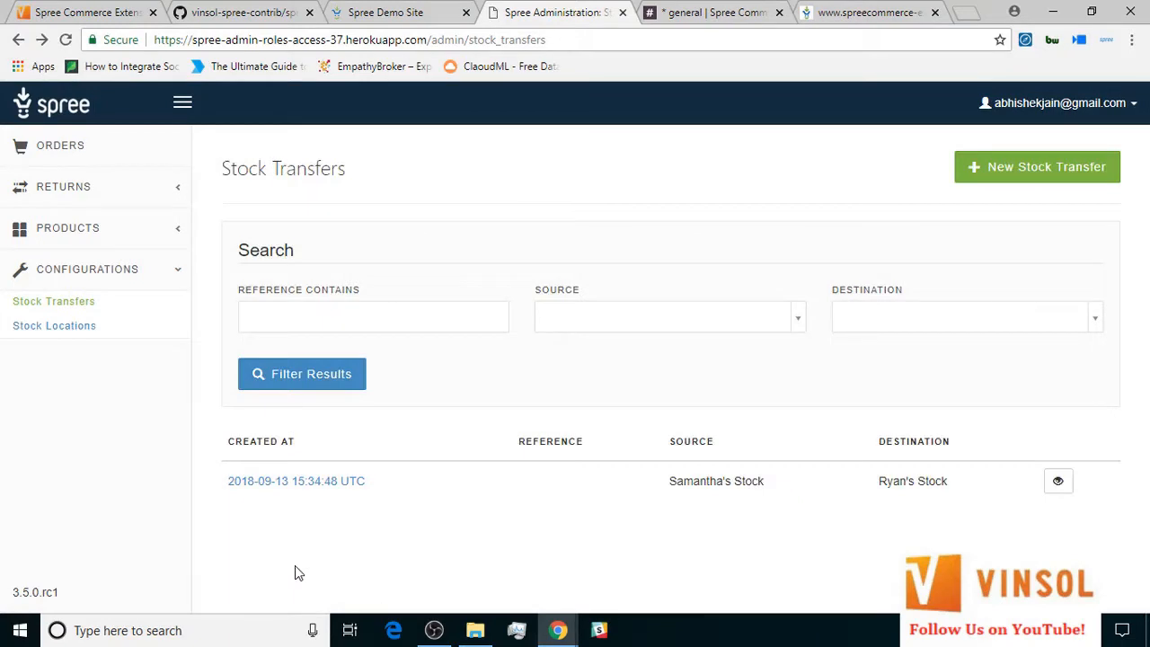
mouse_move(532, 121)
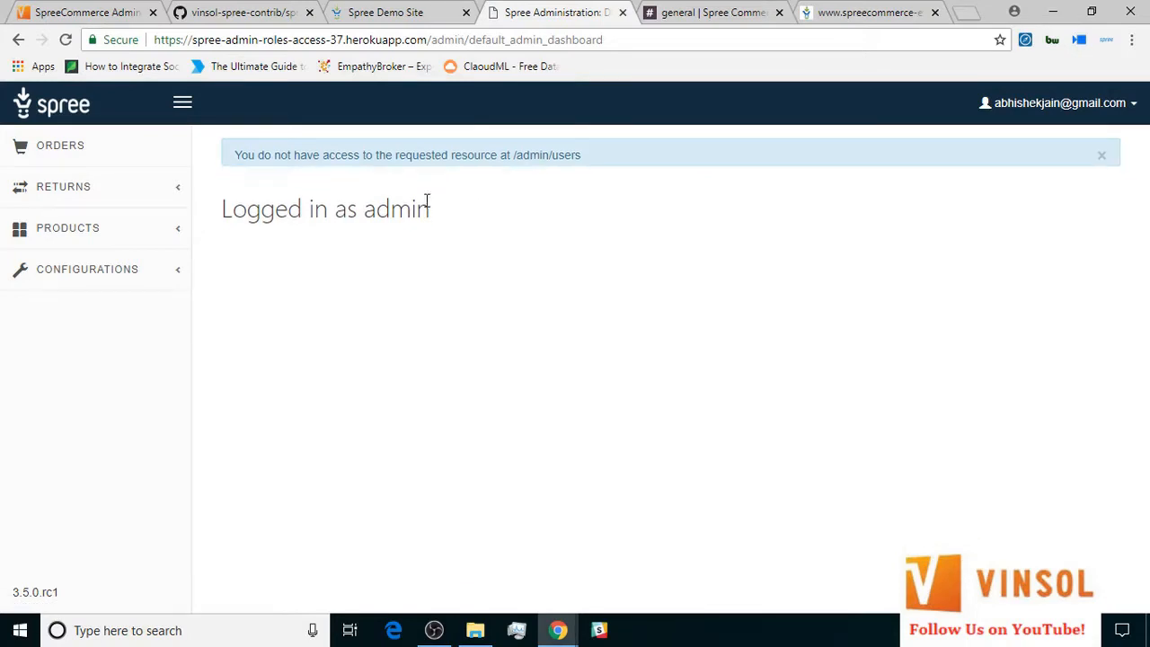
Dismiss the 'You do not have access' notice to return to the dashboard.
click(1101, 155)
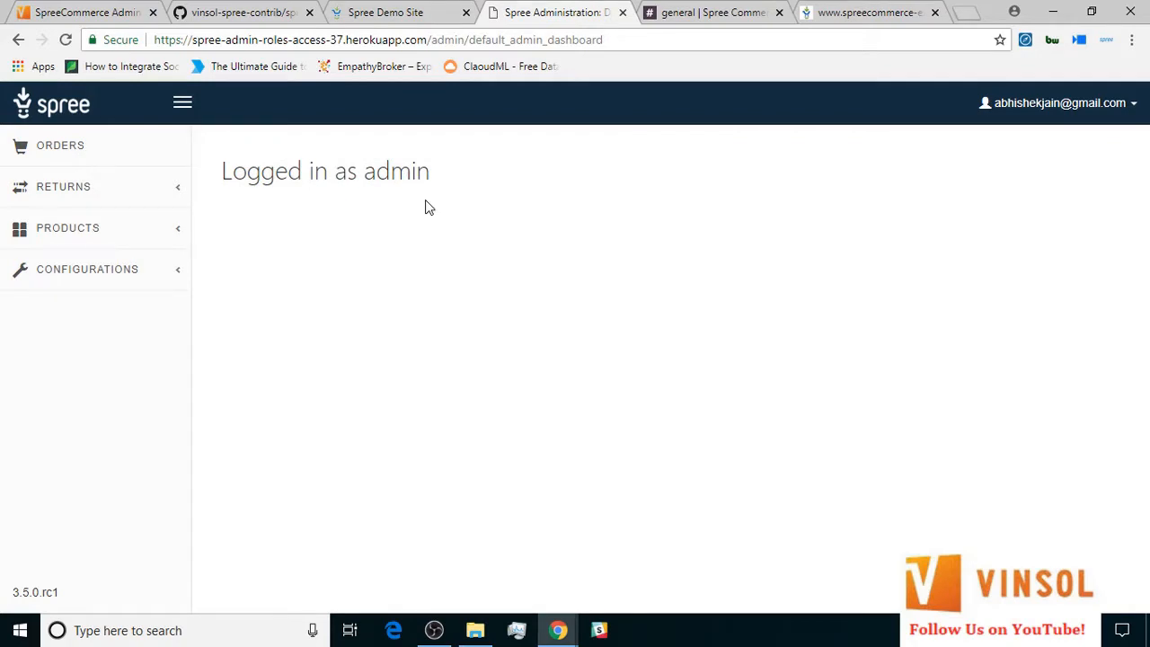
mouse_move(428, 201)
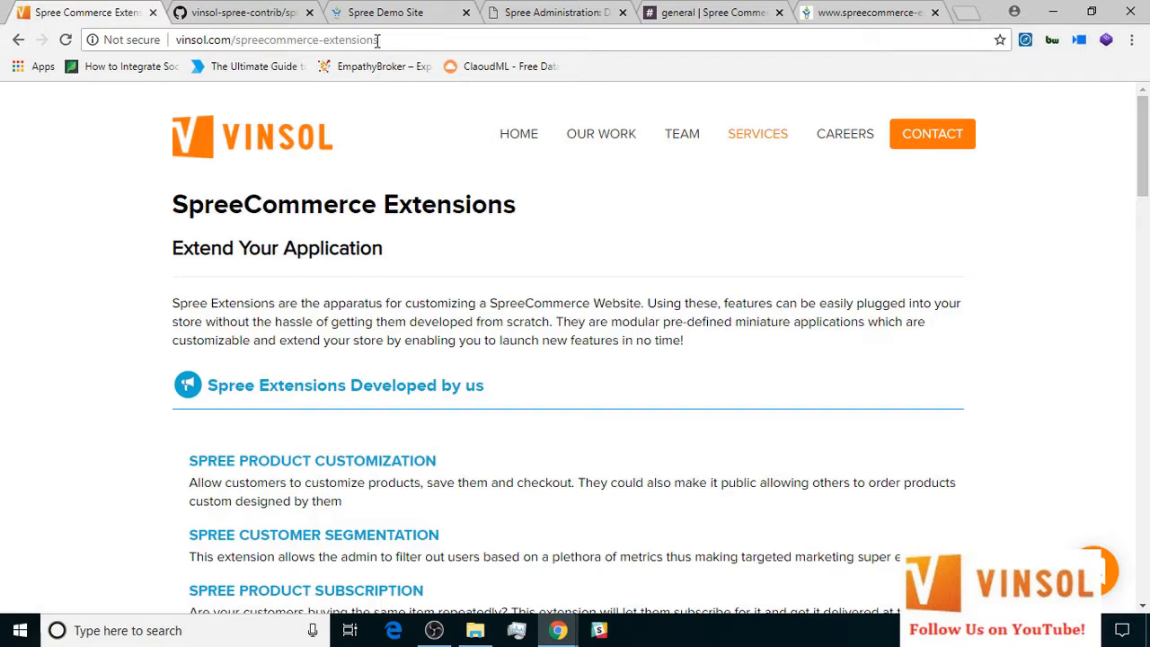
Visit the Spree extensions marketplace site, then the Spree Commerce Slack #general channel.
click(866, 11)
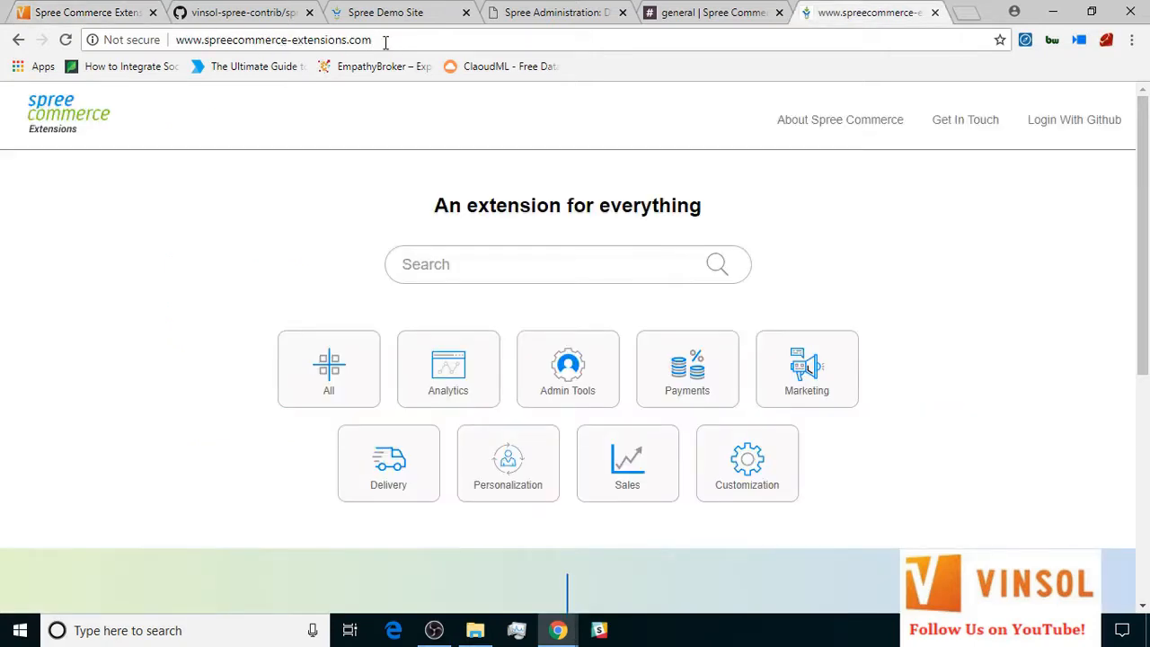
click(710, 13)
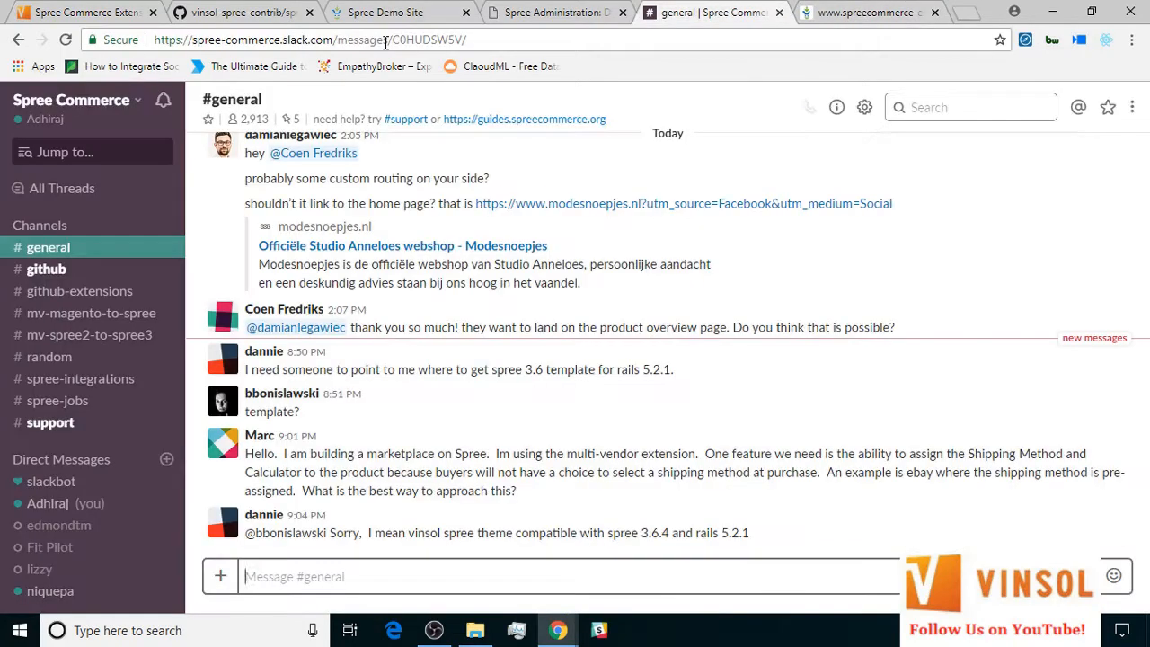